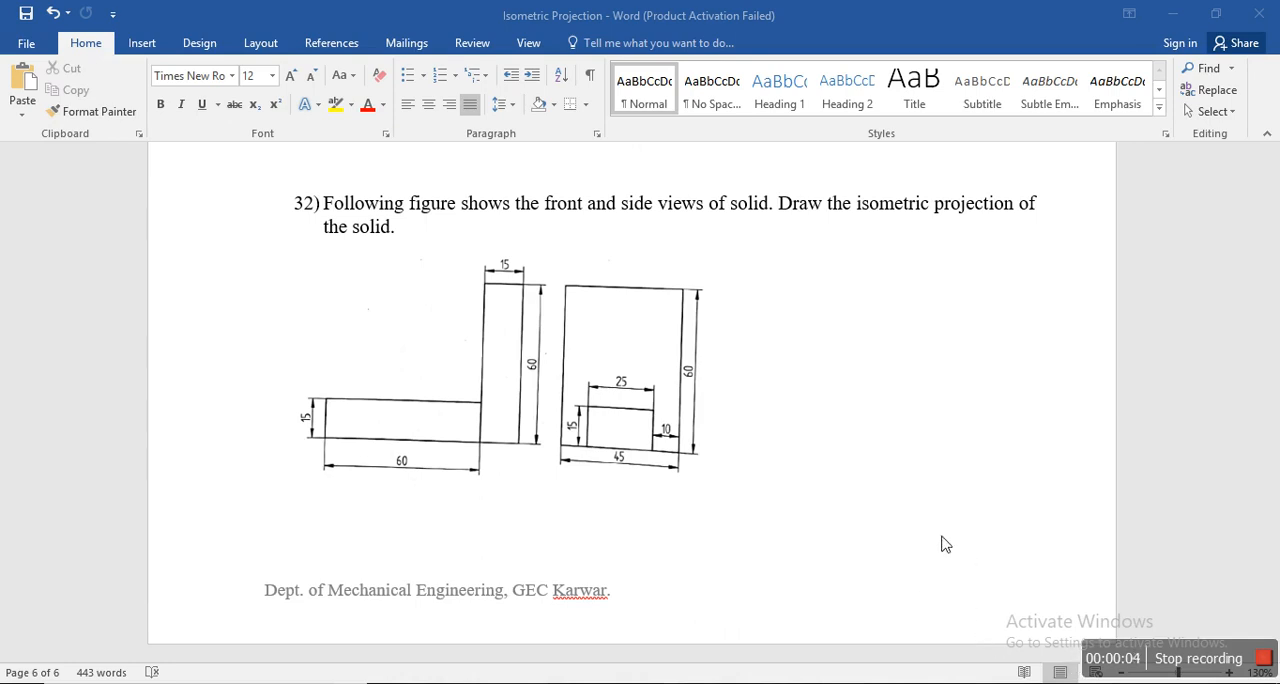
pyautogui.moveTo(463, 289)
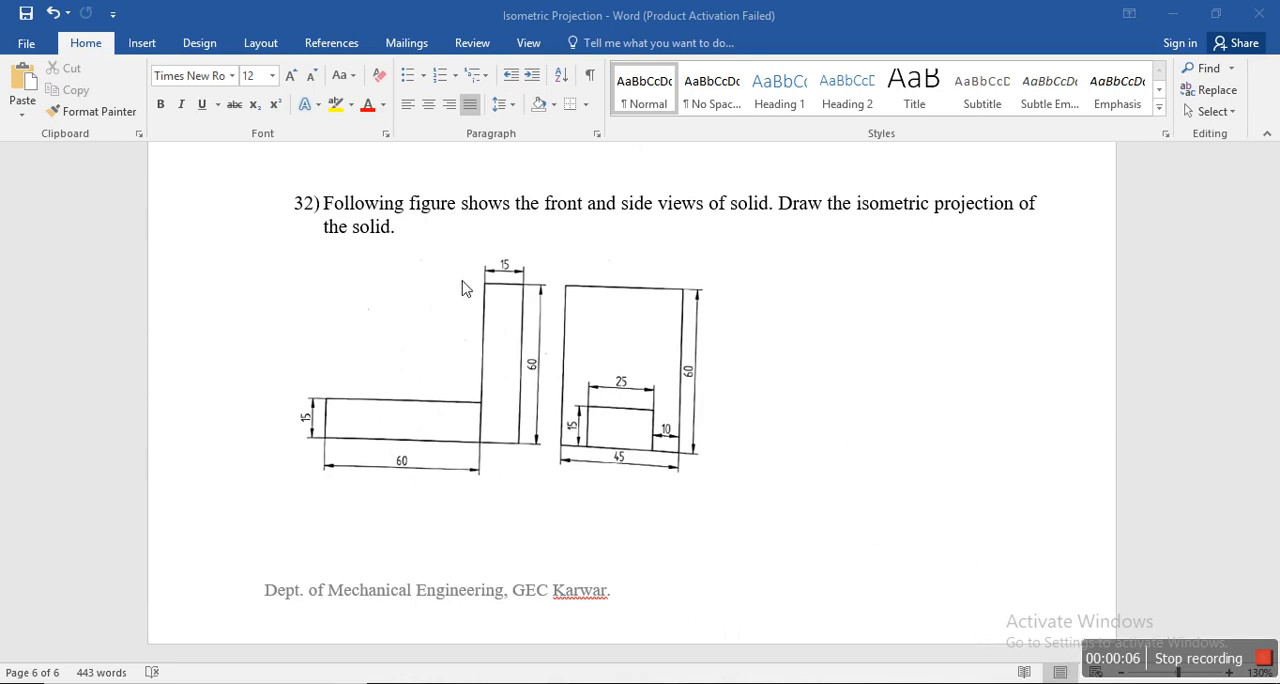
pyautogui.moveTo(532, 221)
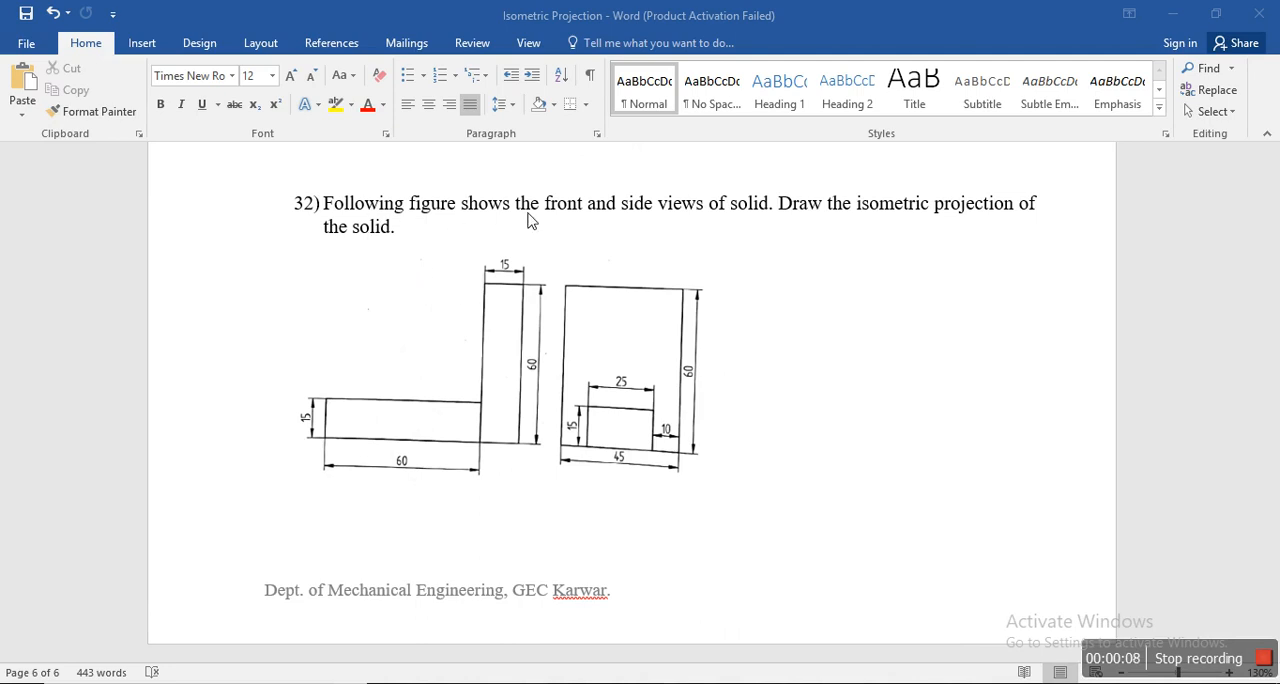
pyautogui.moveTo(750, 224)
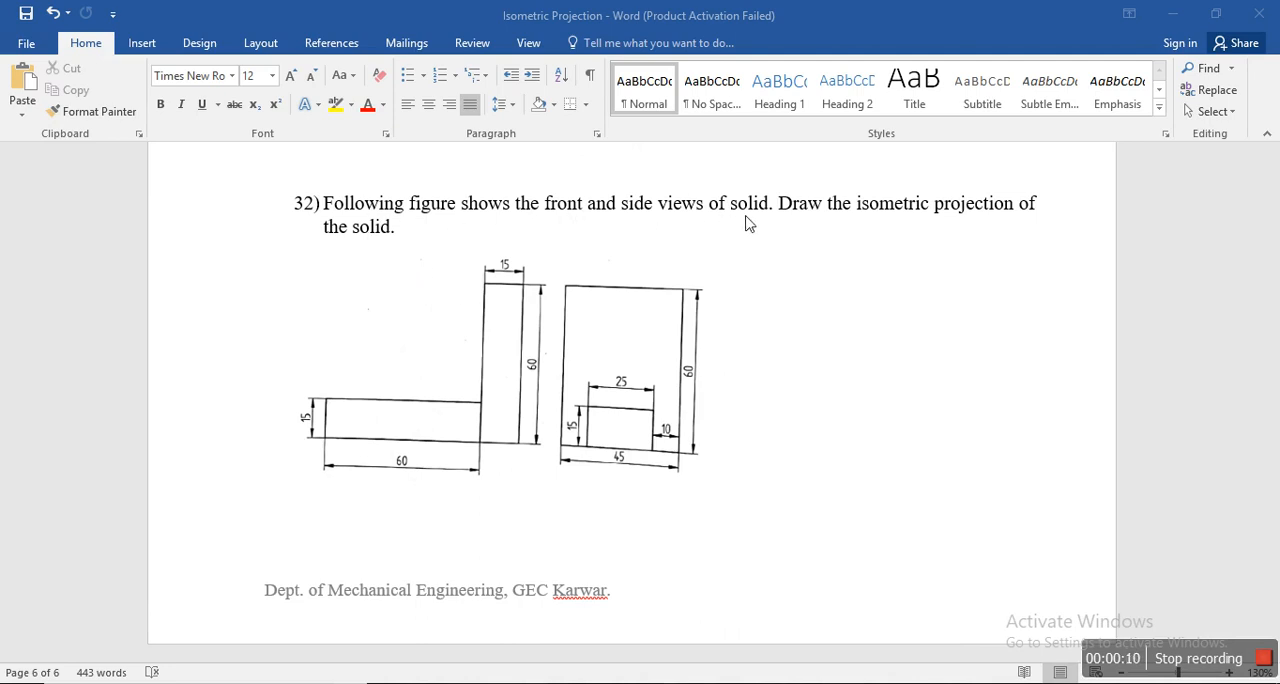
pyautogui.moveTo(1010, 224)
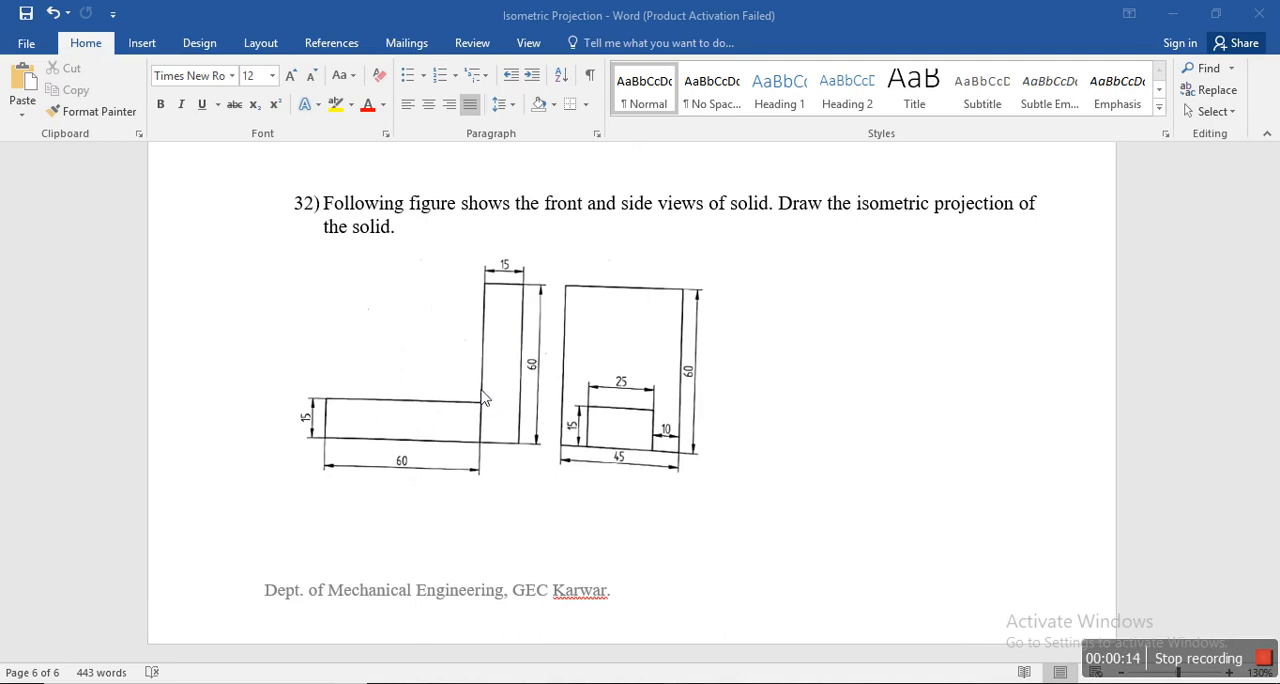
pyautogui.moveTo(488, 407)
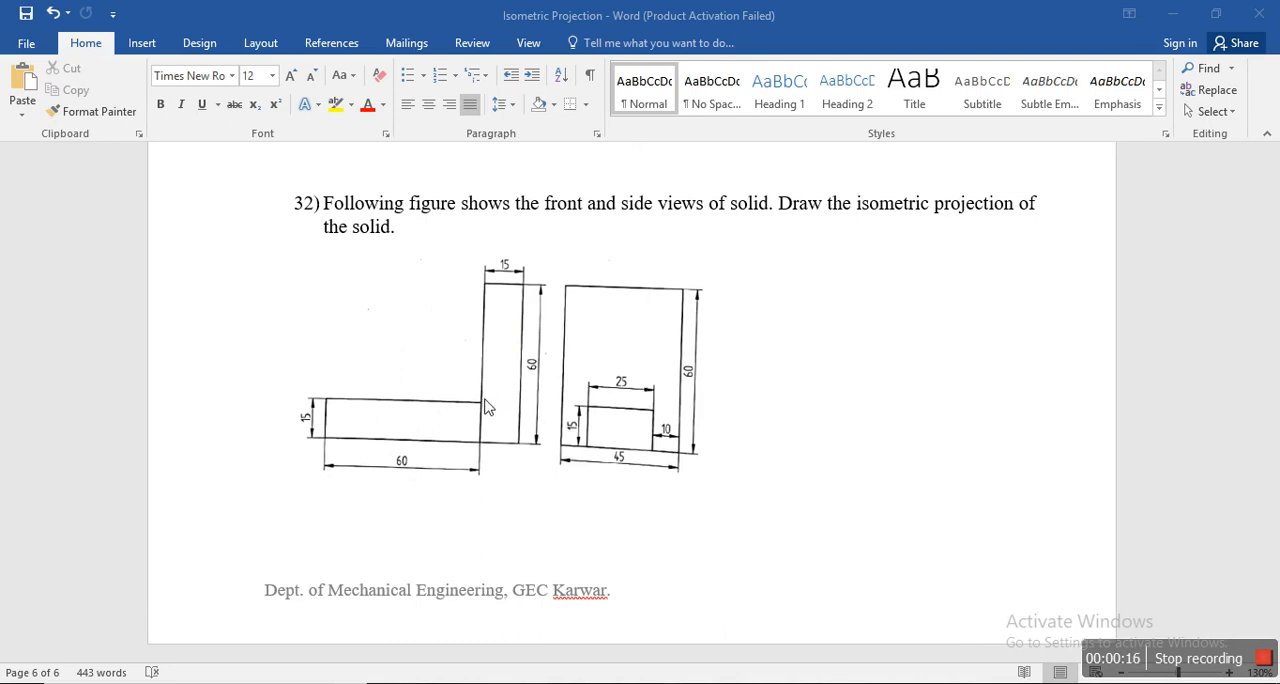
pyautogui.moveTo(460, 430)
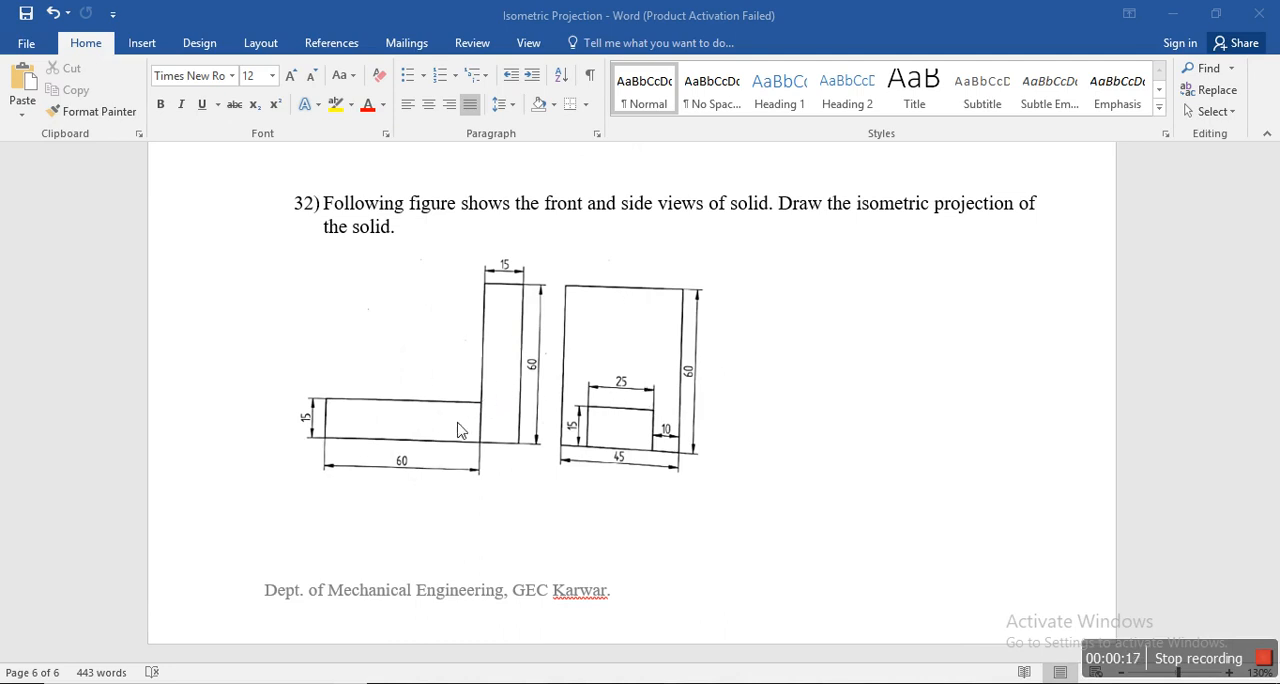
pyautogui.moveTo(335, 418)
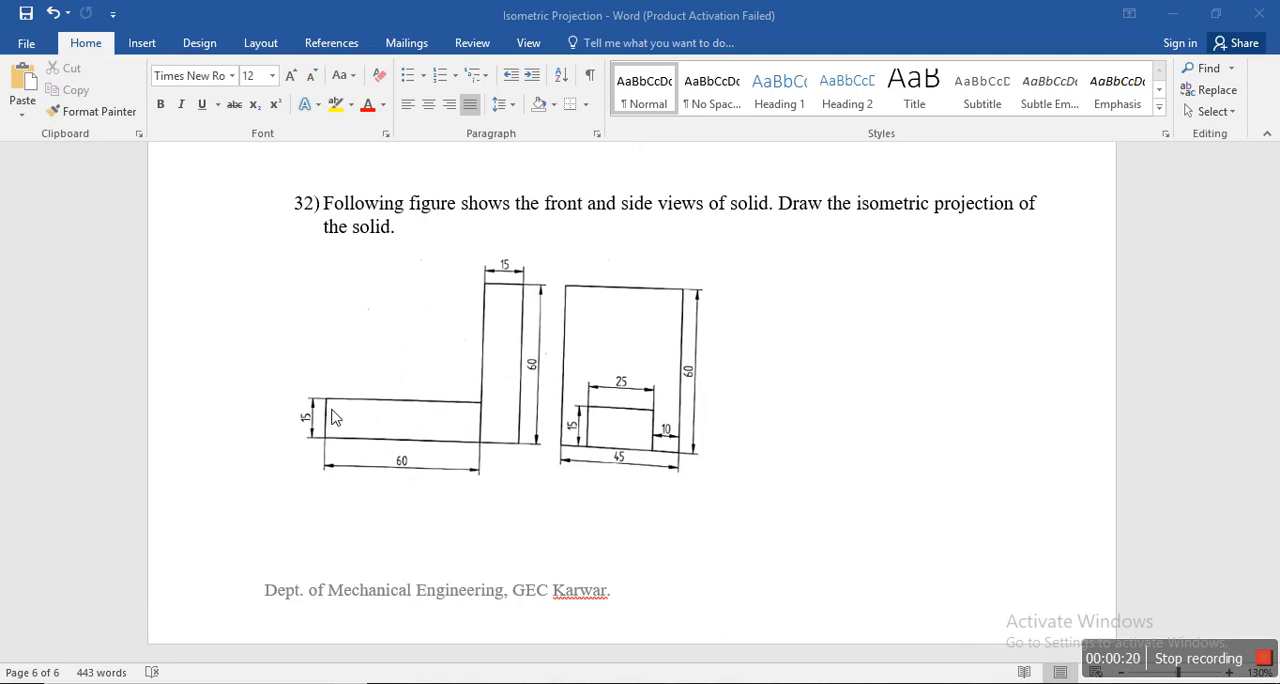
pyautogui.moveTo(470, 453)
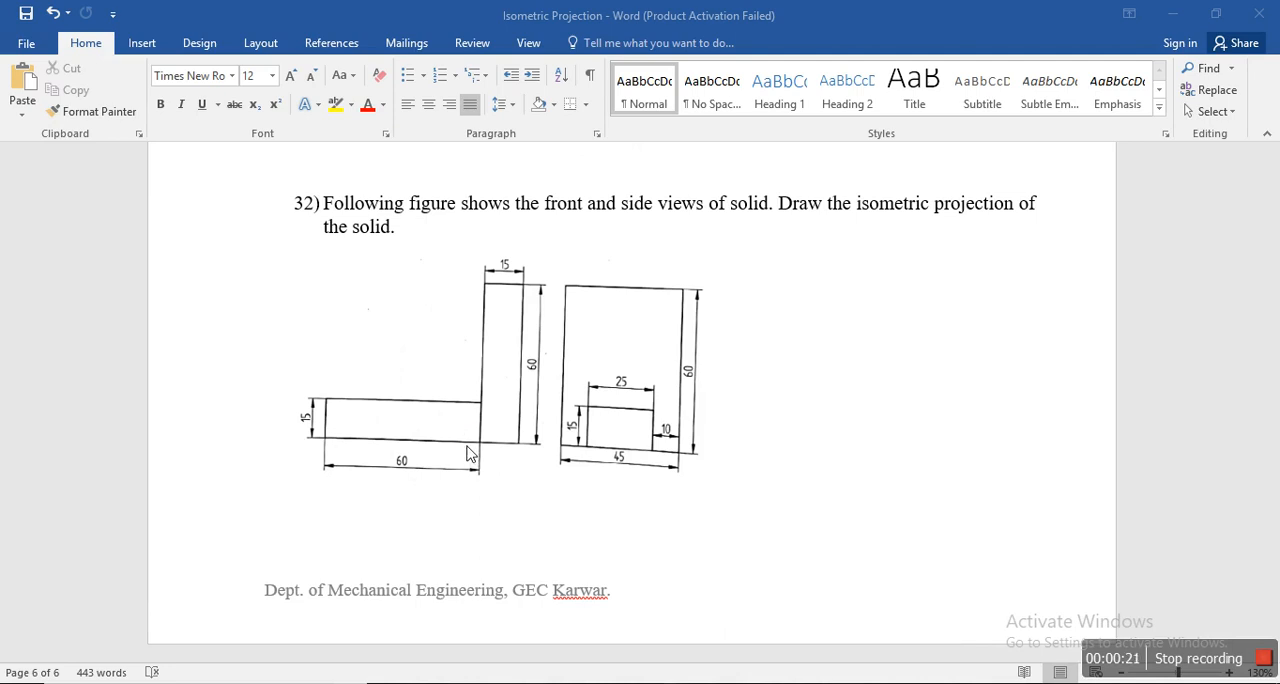
pyautogui.moveTo(400, 431)
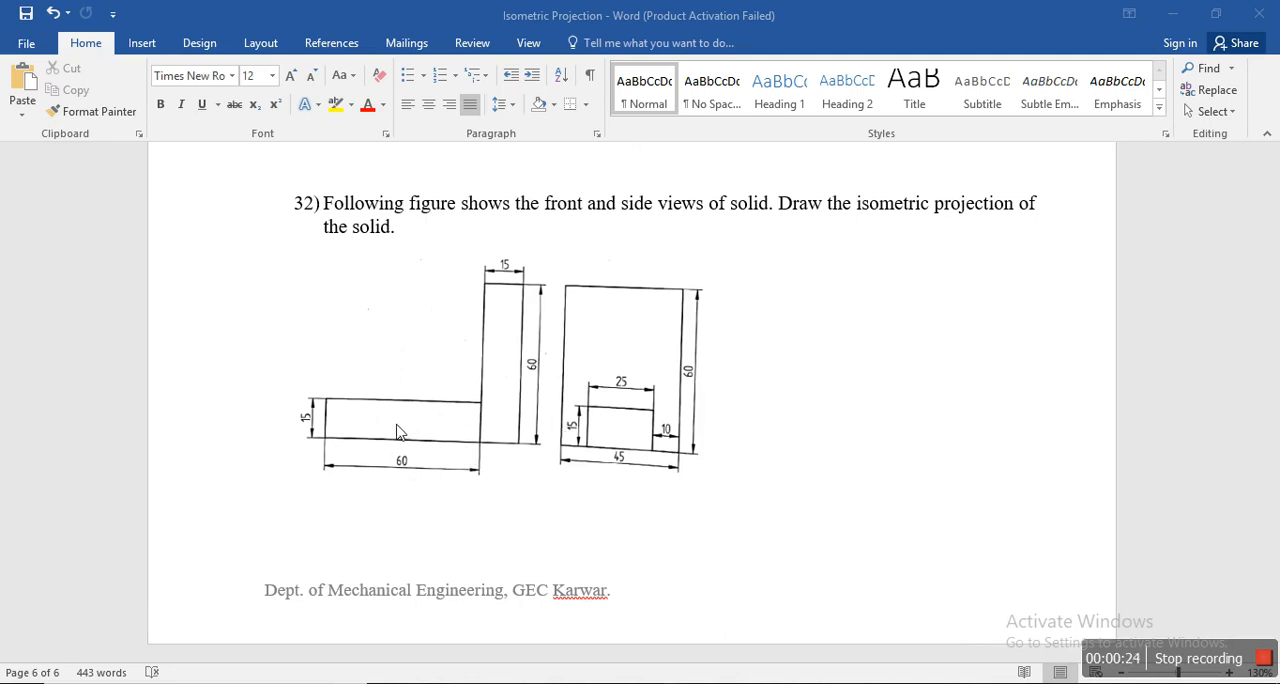
pyautogui.moveTo(512, 396)
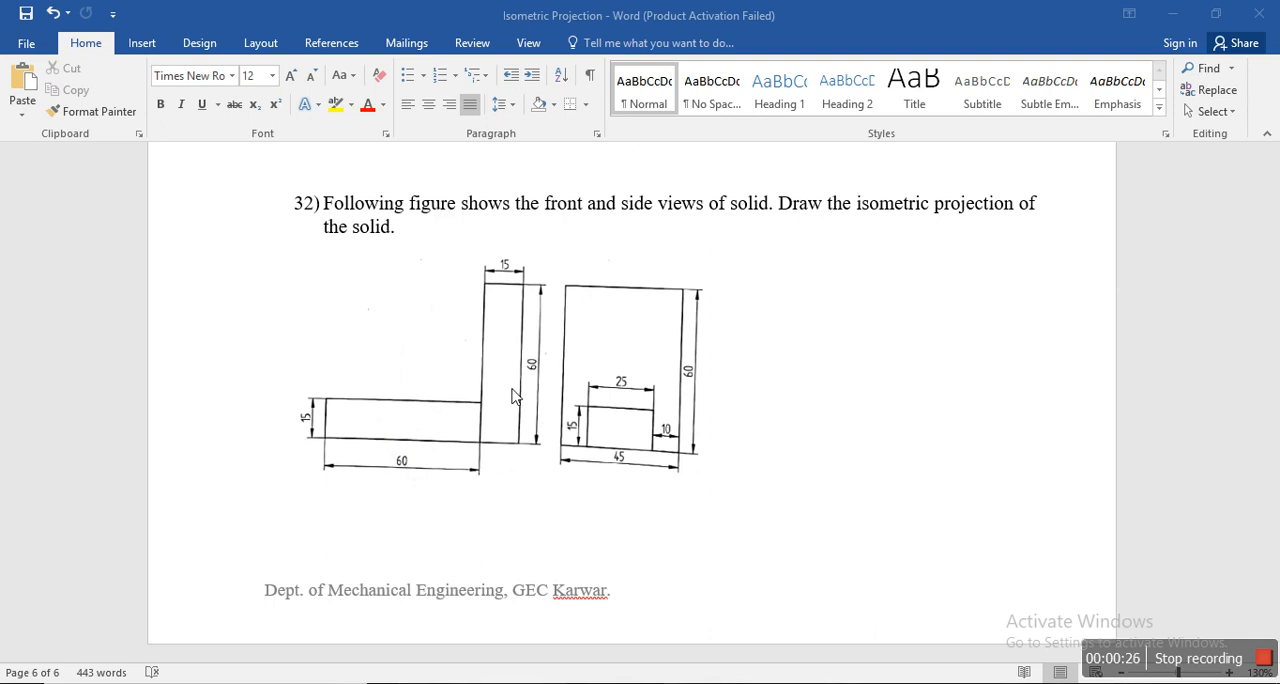
pyautogui.moveTo(359, 418)
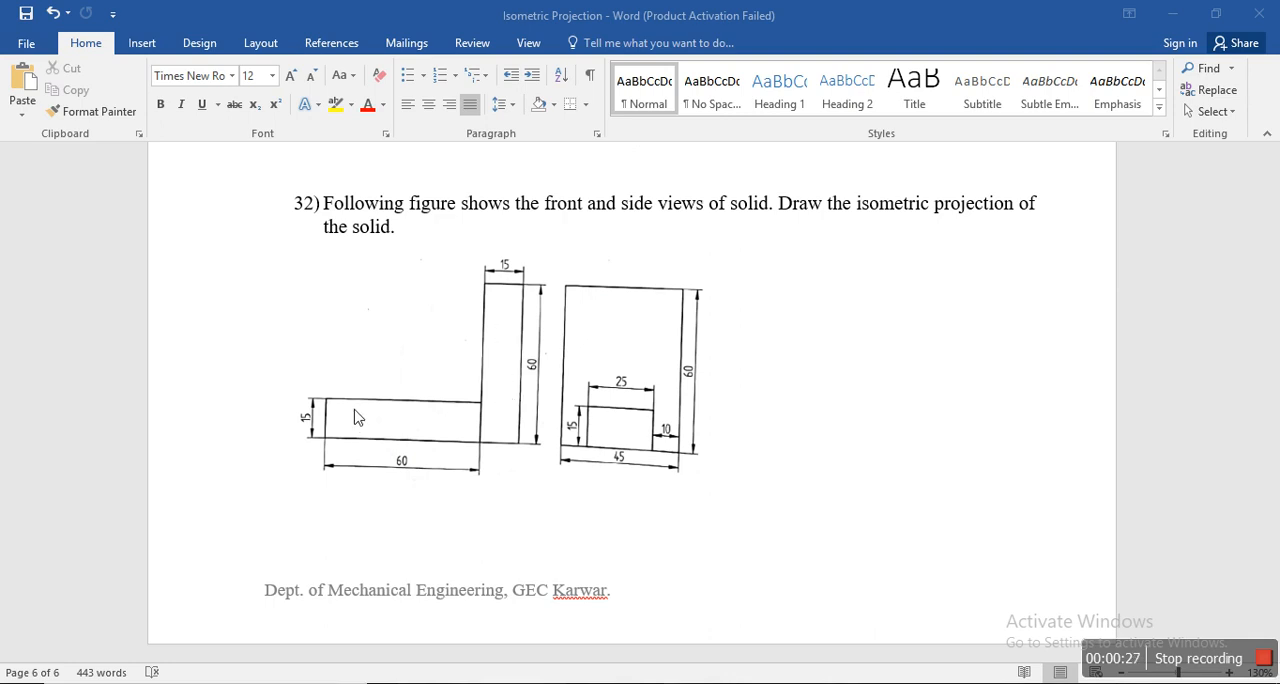
pyautogui.moveTo(620, 400)
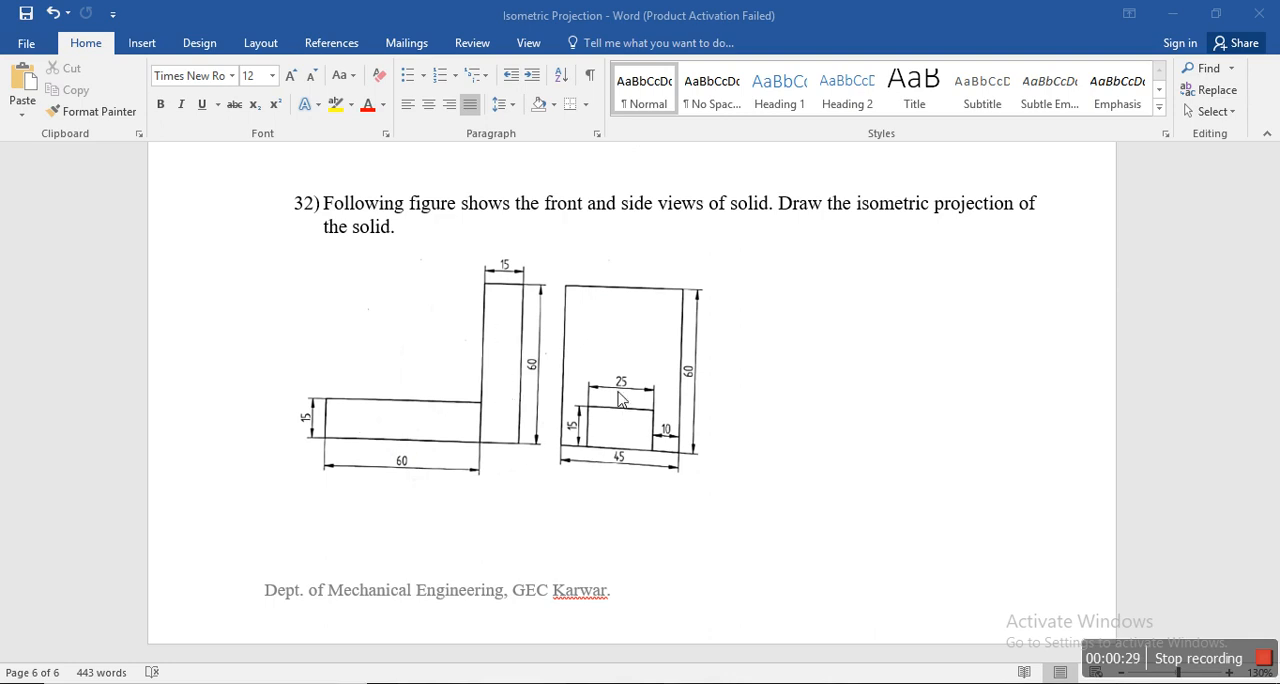
pyautogui.moveTo(595, 423)
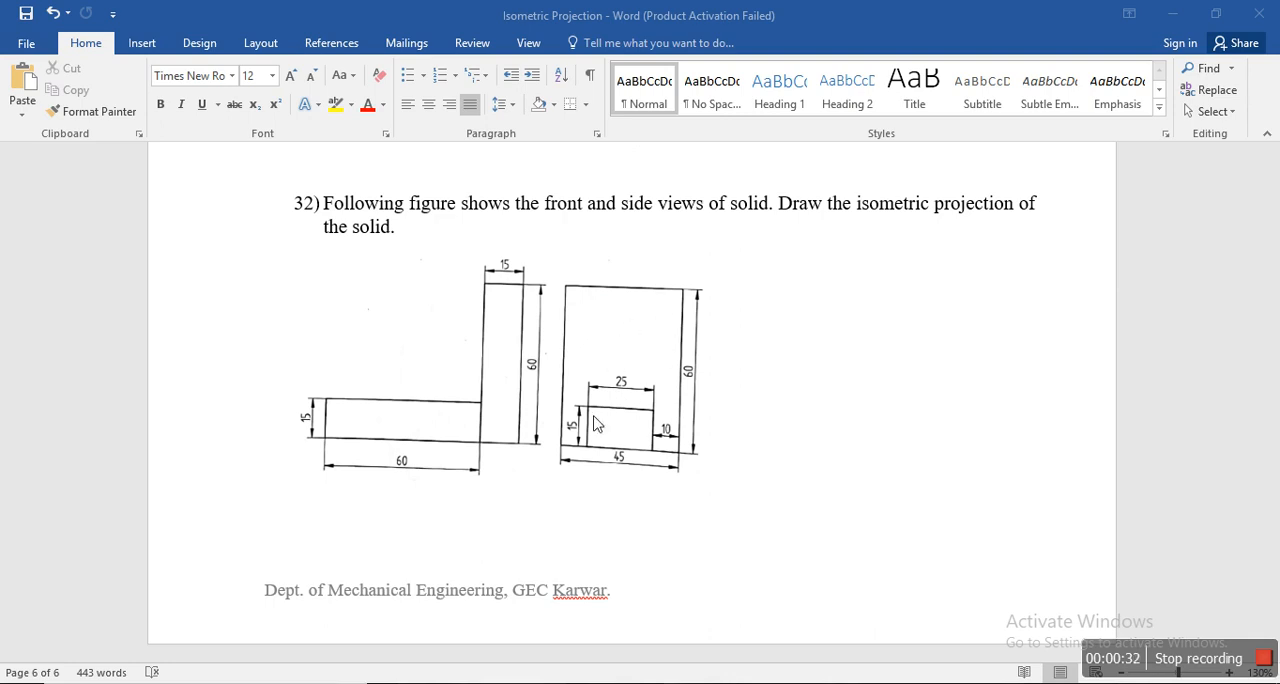
pyautogui.moveTo(612, 462)
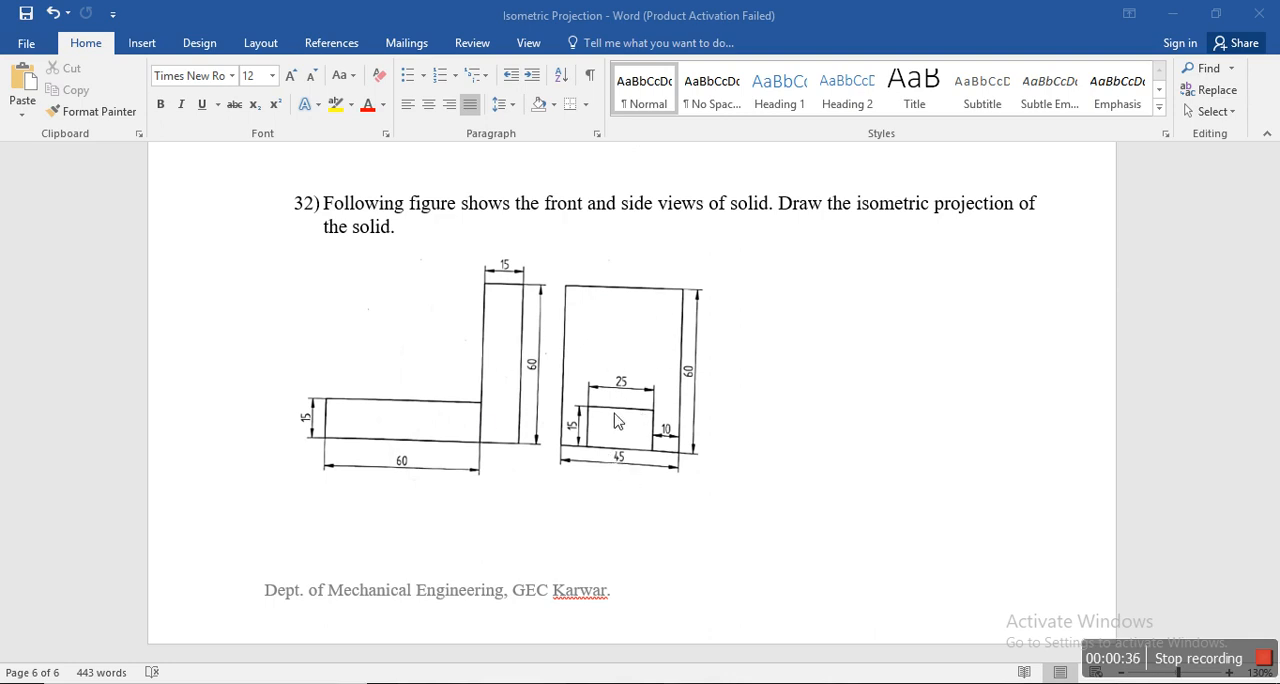
pyautogui.moveTo(616, 442)
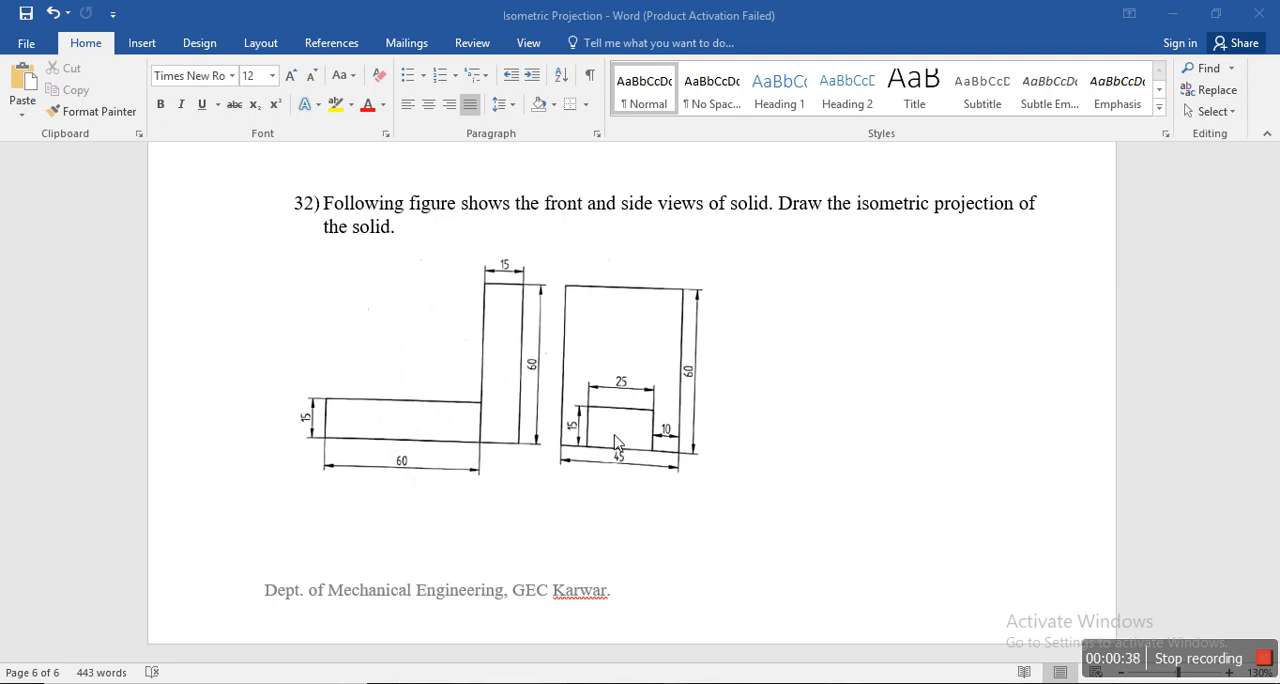
pyautogui.moveTo(337, 456)
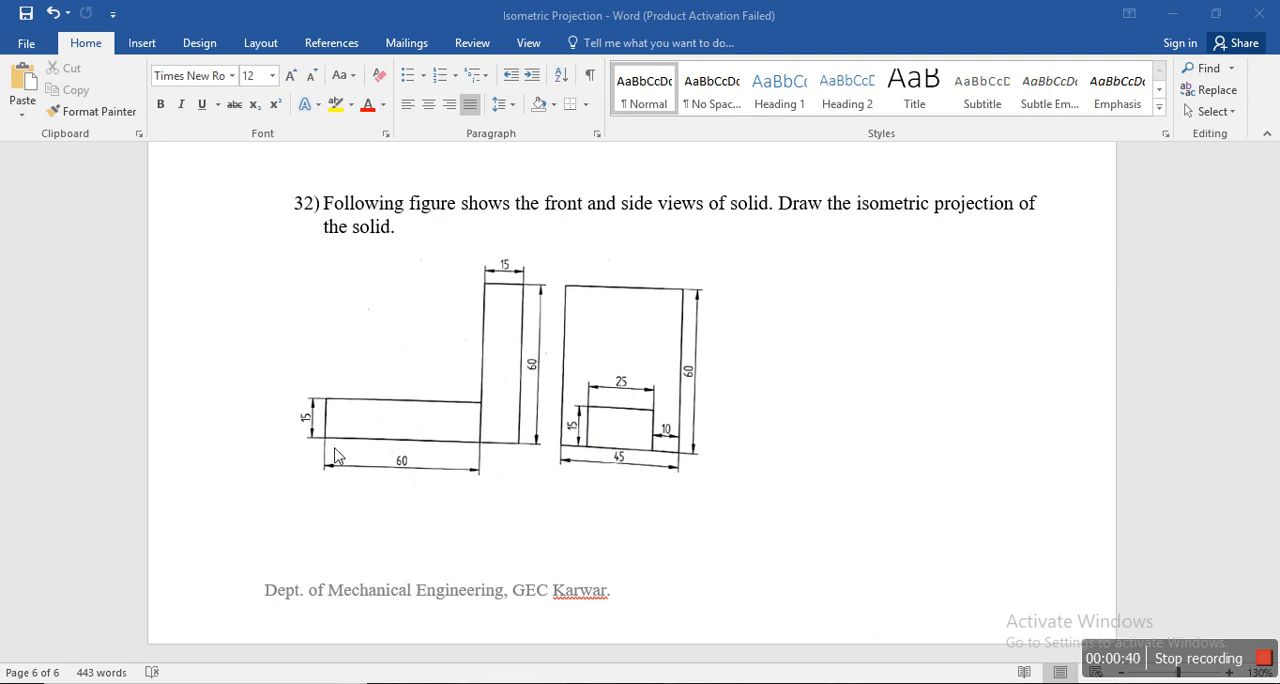
pyautogui.moveTo(390, 425)
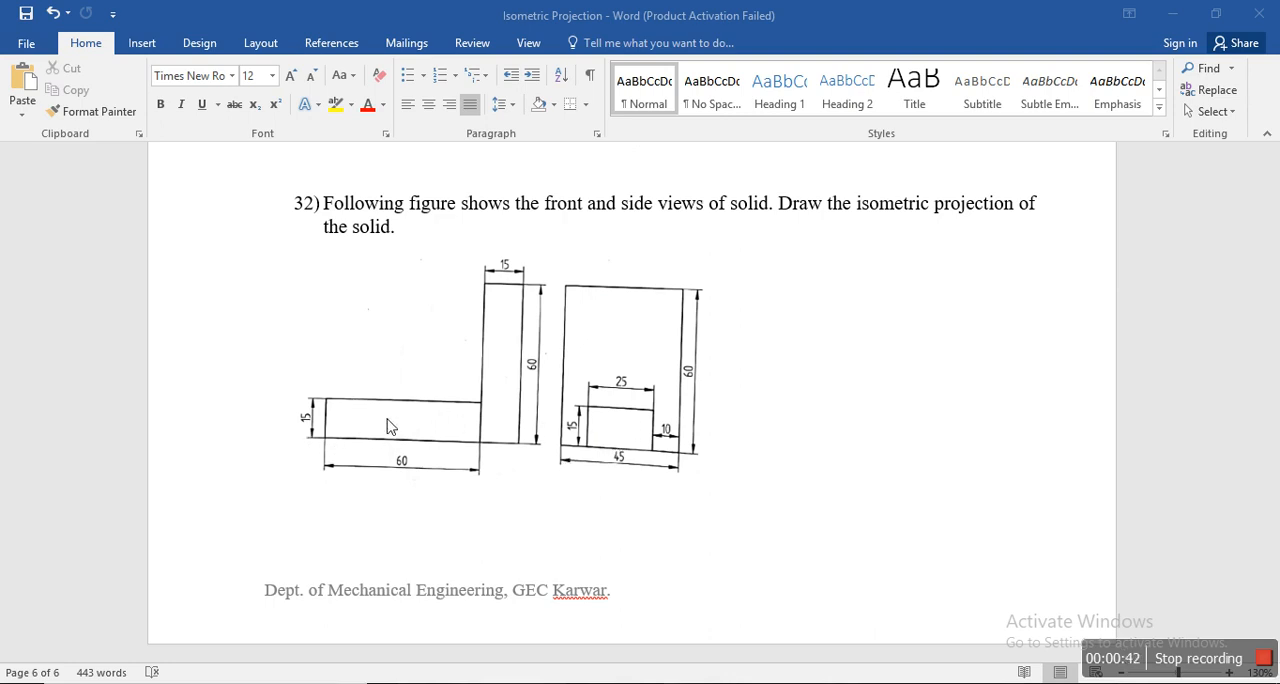
pyautogui.moveTo(380, 444)
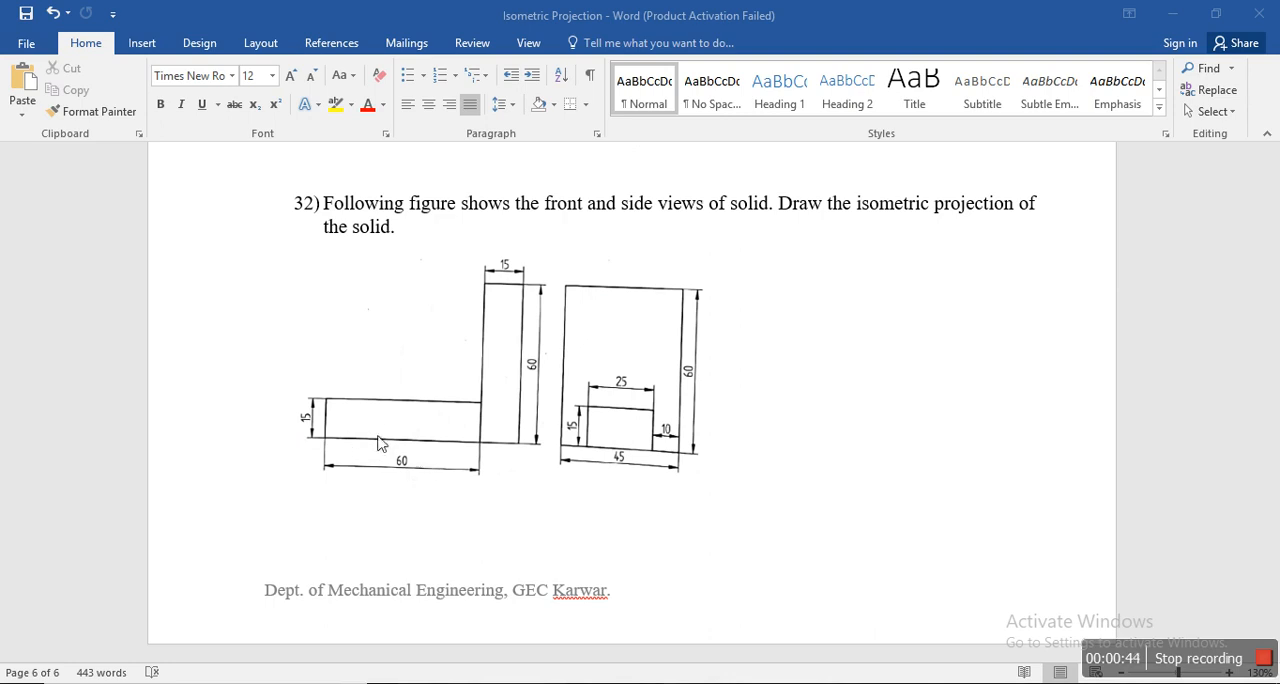
pyautogui.moveTo(443, 498)
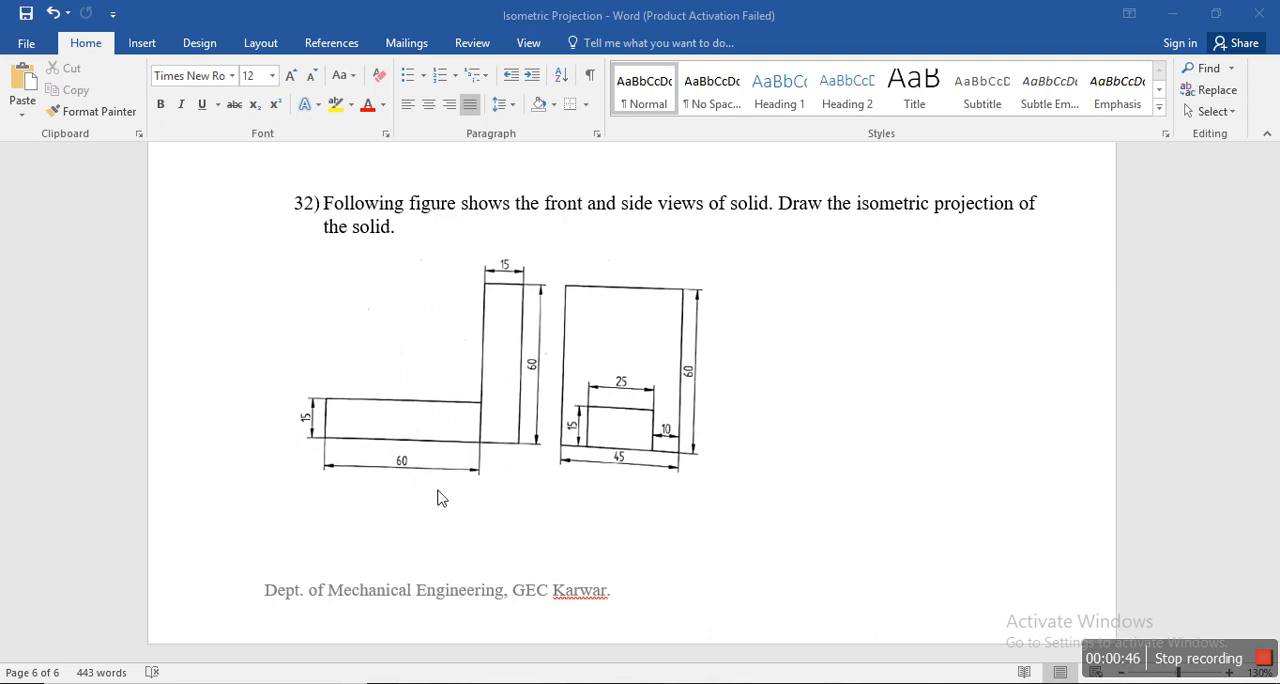
pyautogui.moveTo(607, 411)
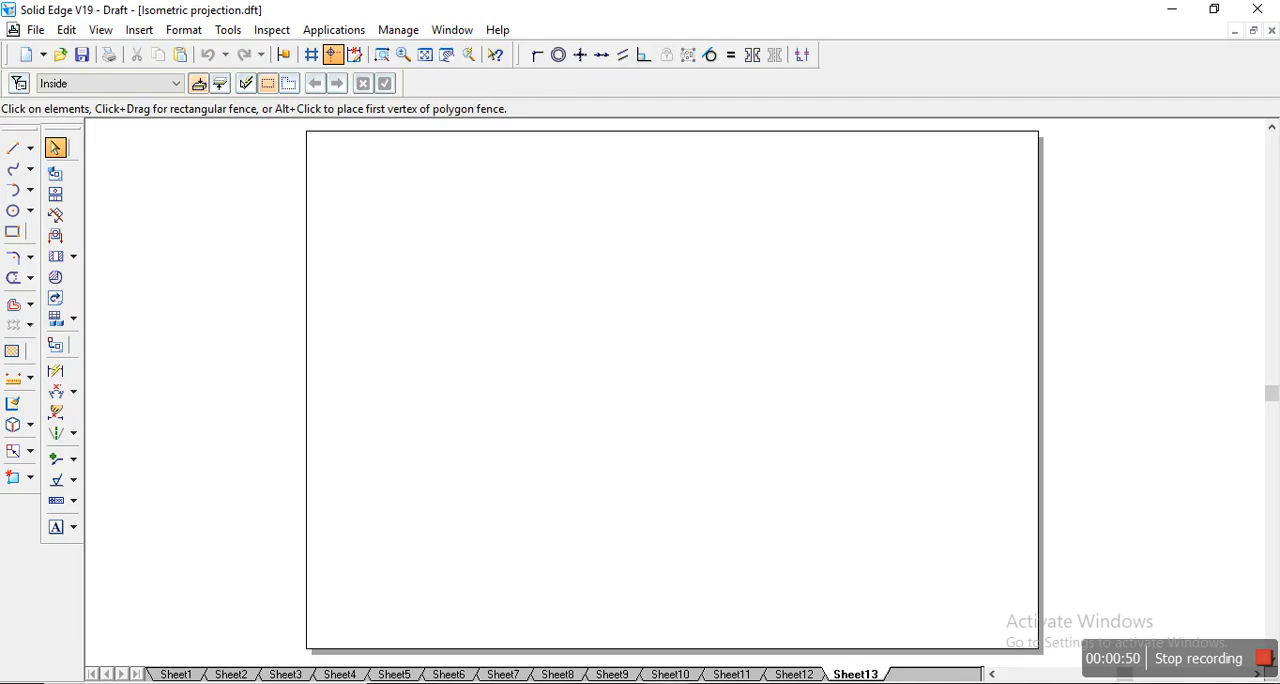
# Draw the 15-high end-face parallelogram of the base block from the base point with the Line tool.
pyautogui.click(13, 148)
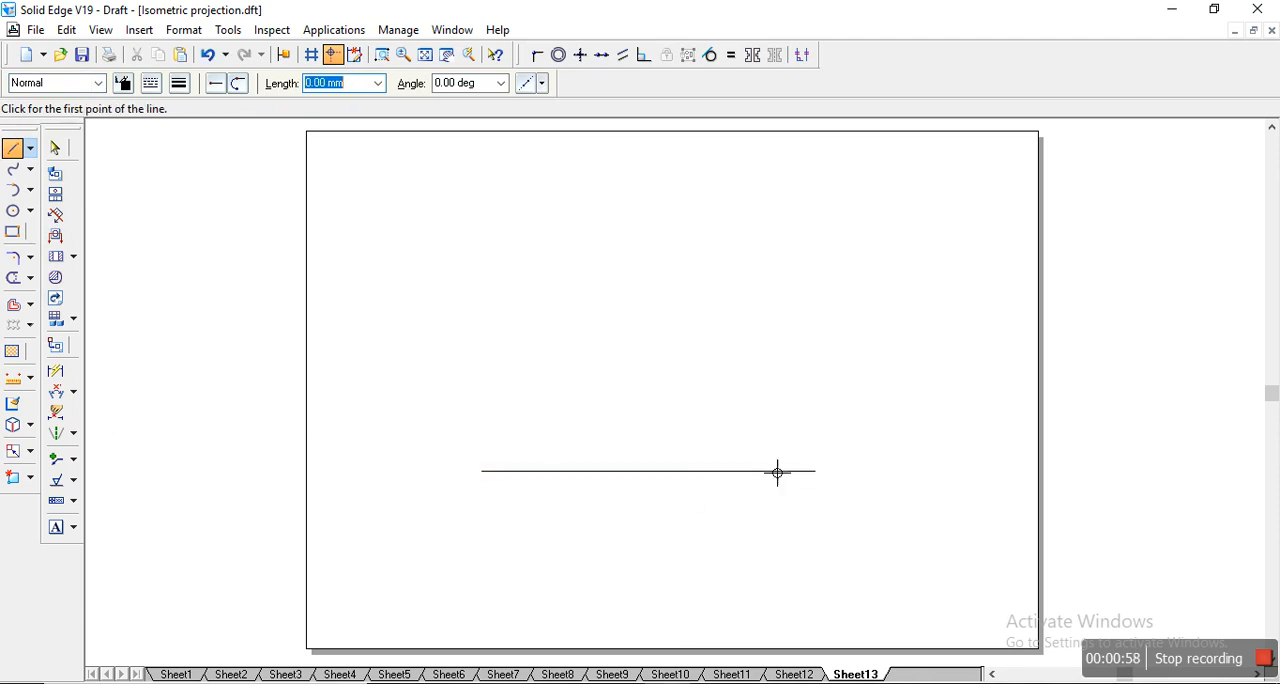
pyautogui.click(97, 82)
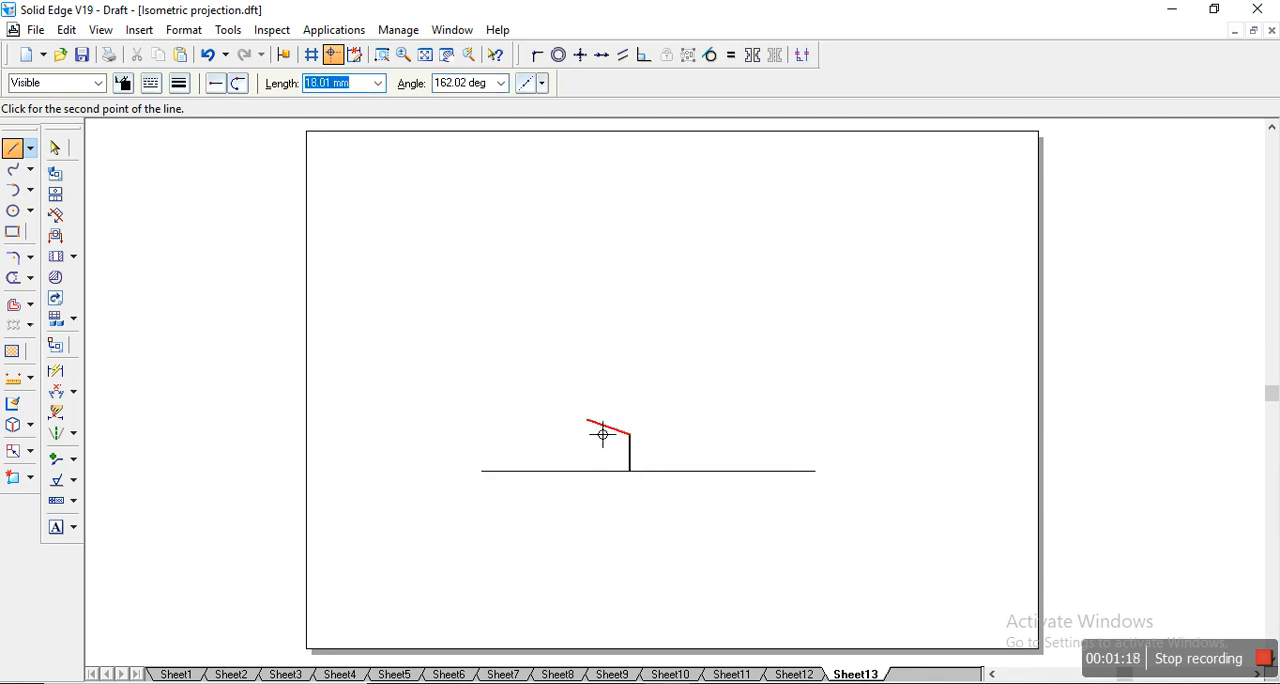
pyautogui.write('150')
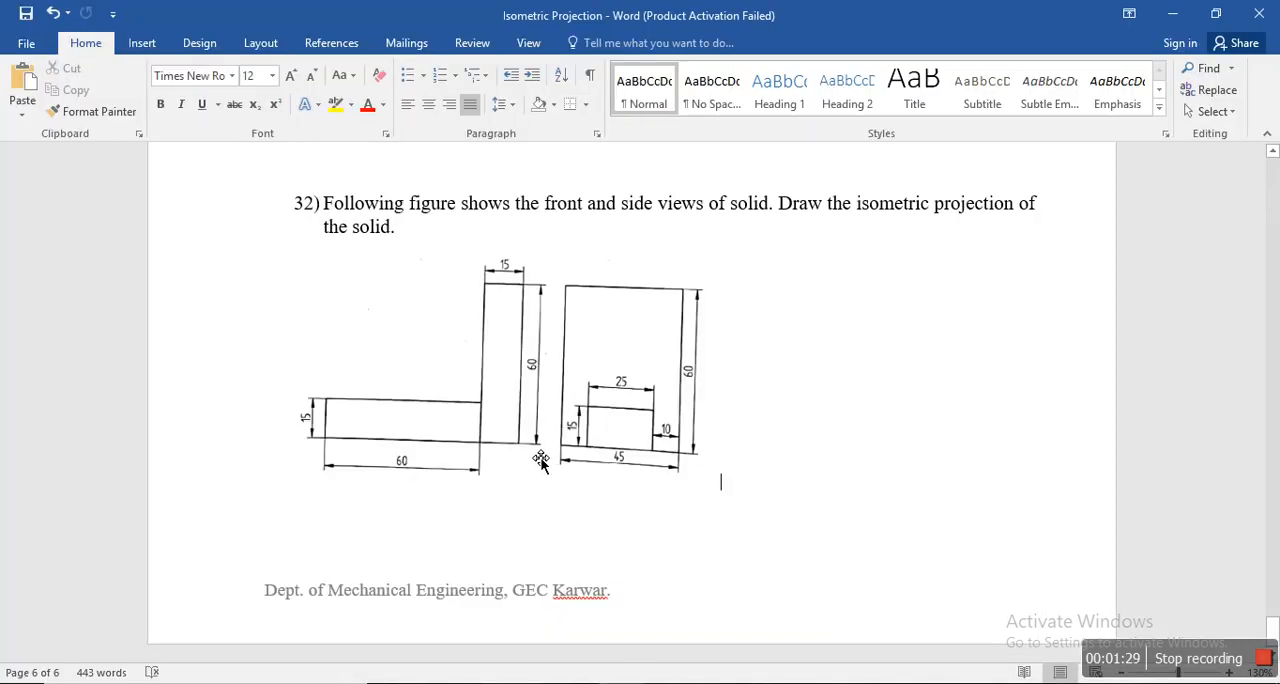
pyautogui.moveTo(490, 460)
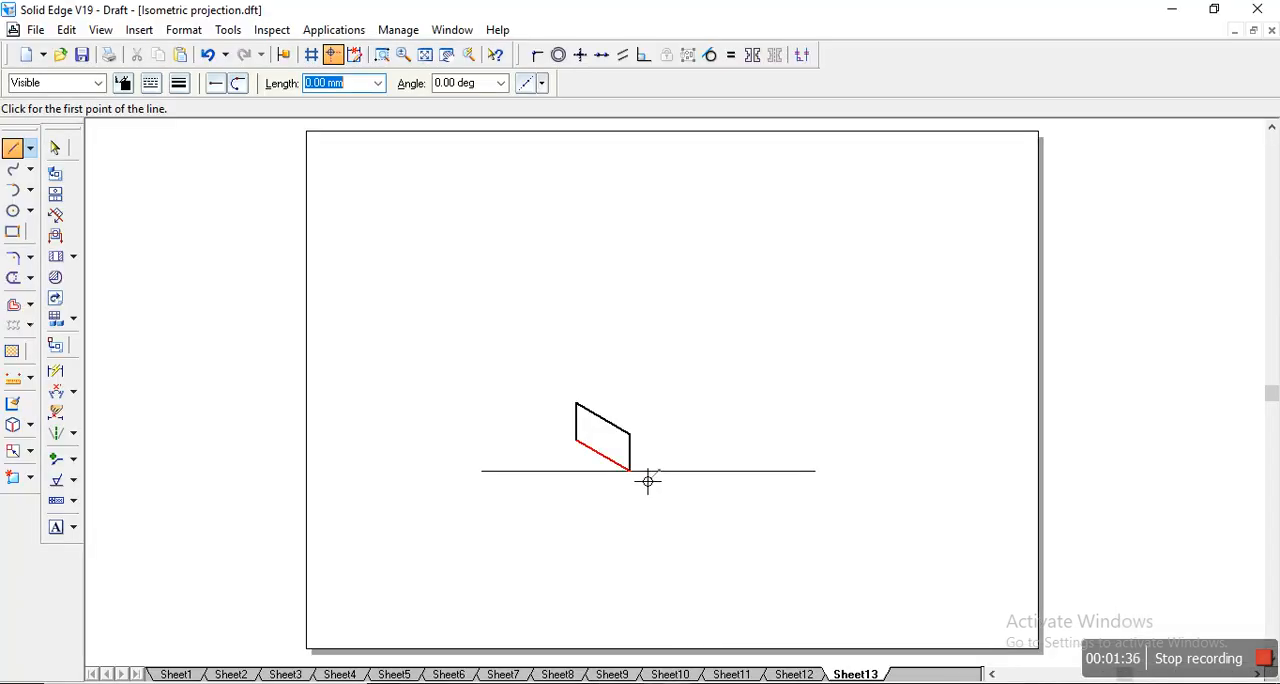
pyautogui.moveTo(642, 488)
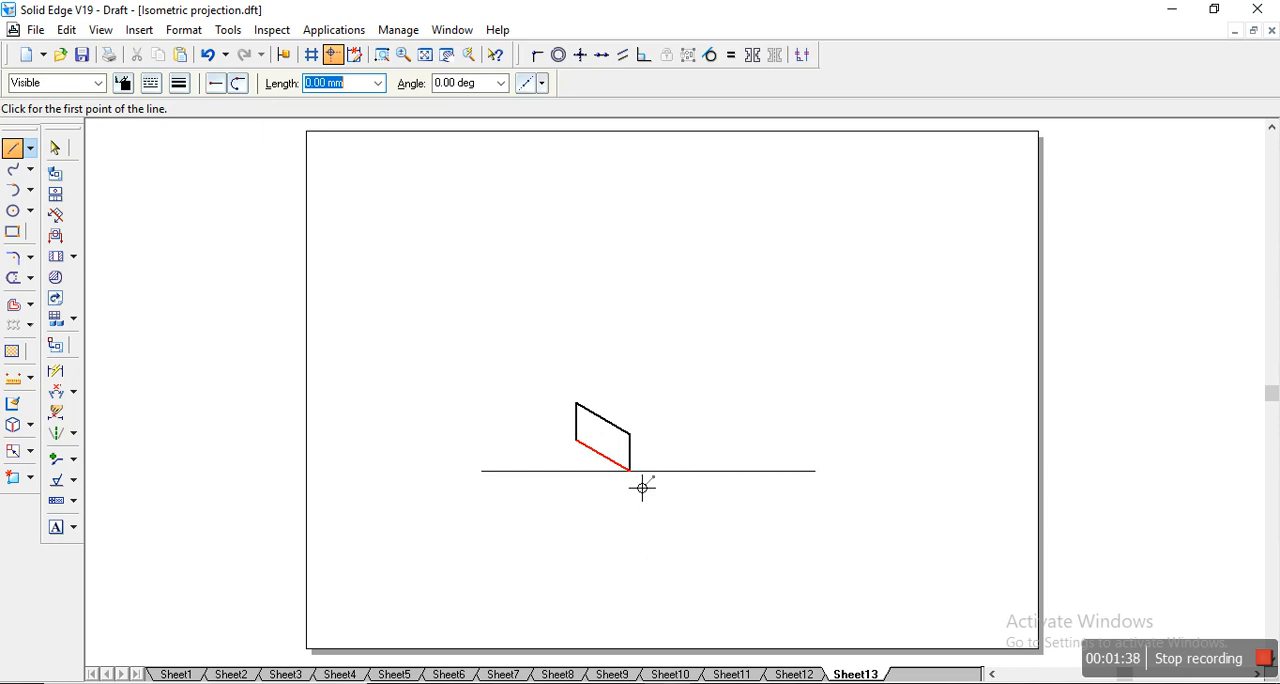
# Draw the base block's 60 mm long face at 30° from the corner and close its top edge.
pyautogui.click(631, 471)
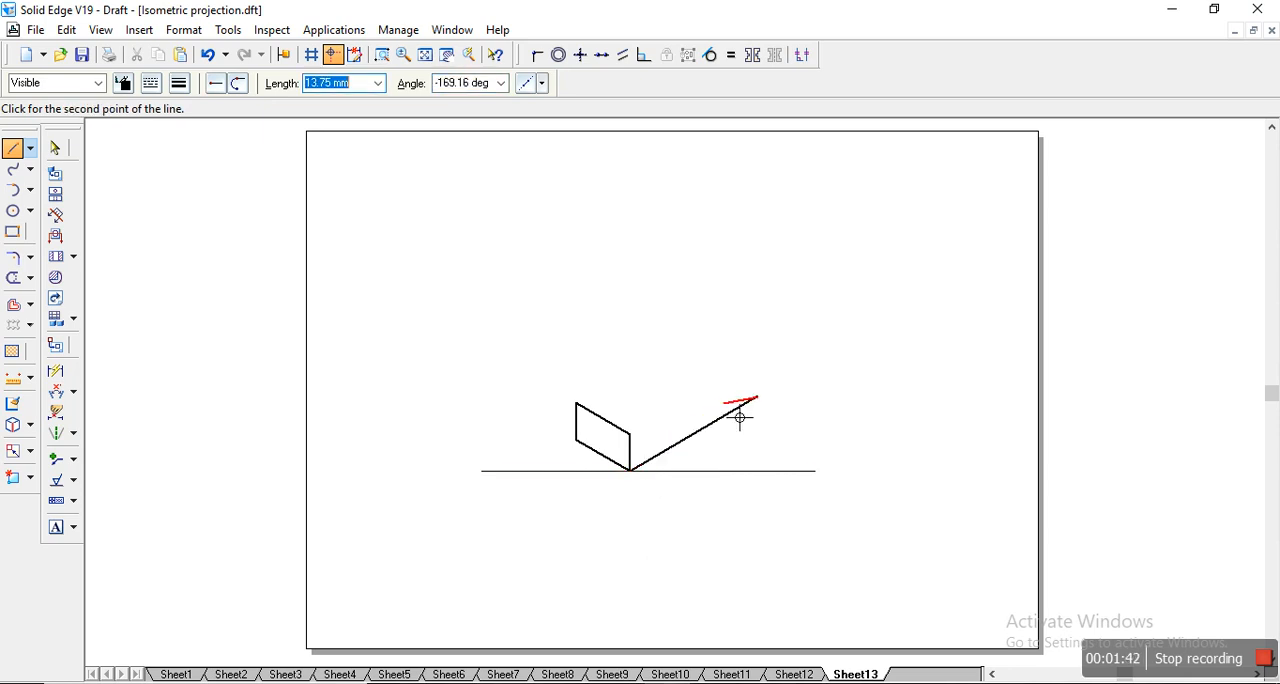
pyautogui.moveTo(775, 385)
pyautogui.write('60')
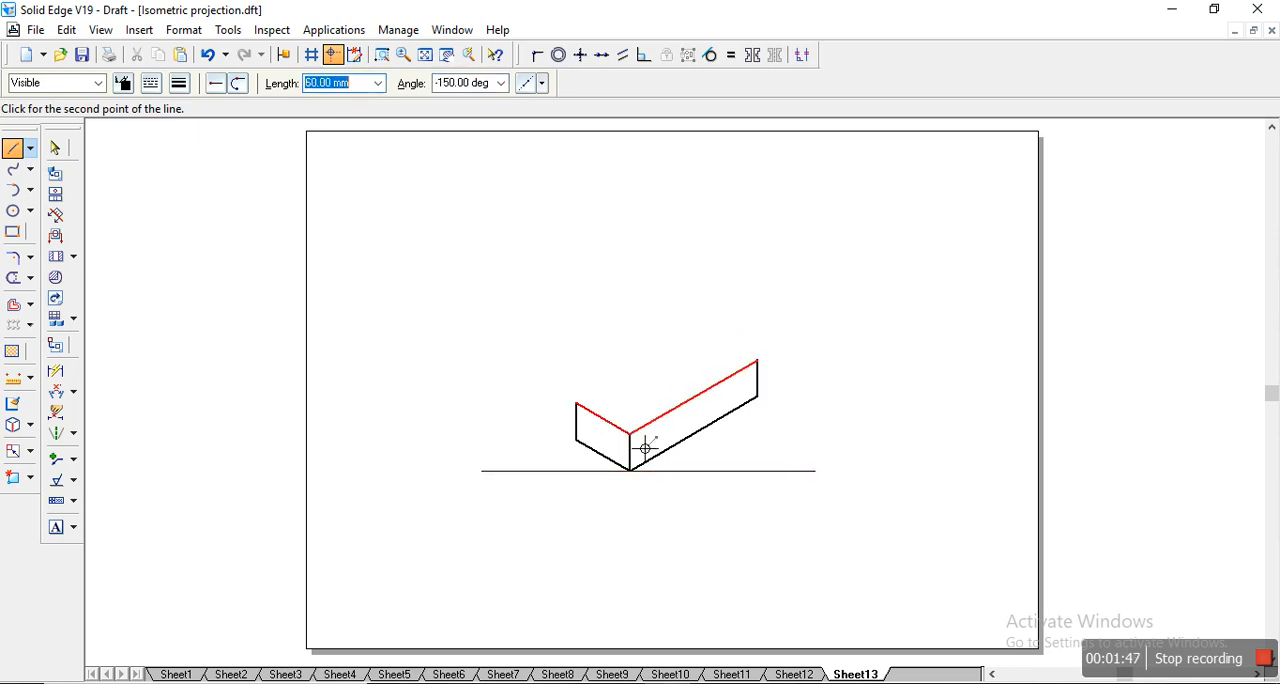
pyautogui.click(773, 375)
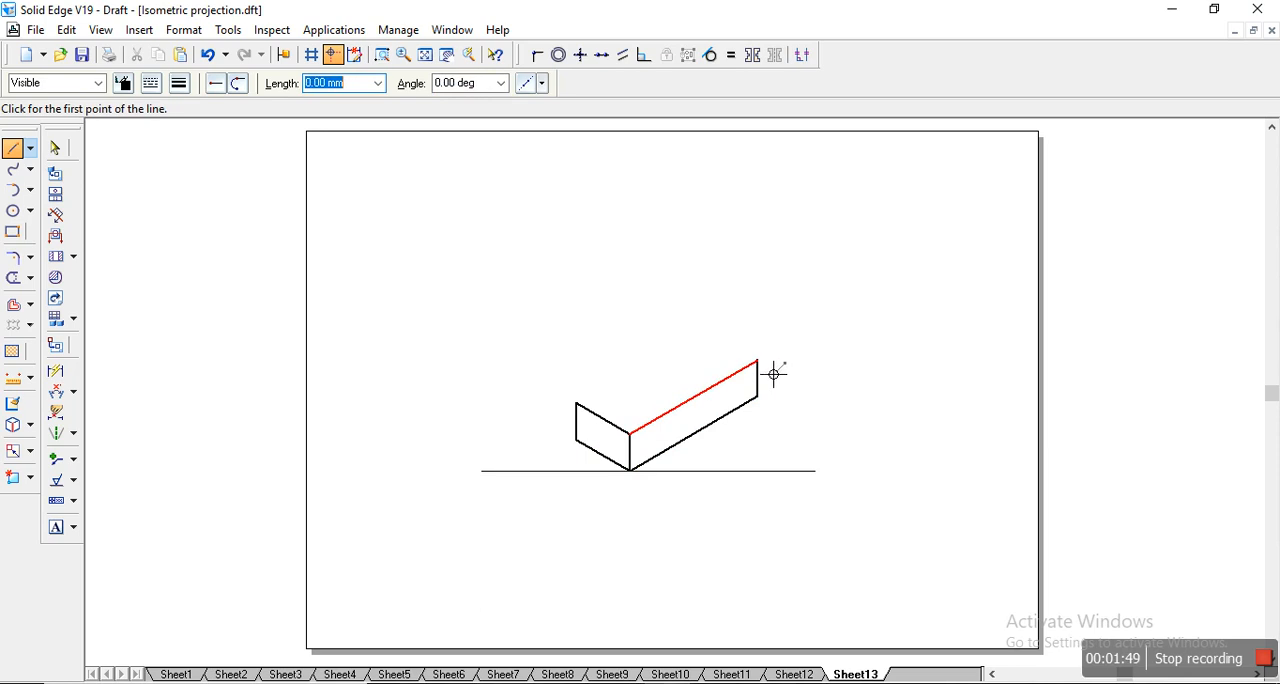
pyautogui.click(757, 358)
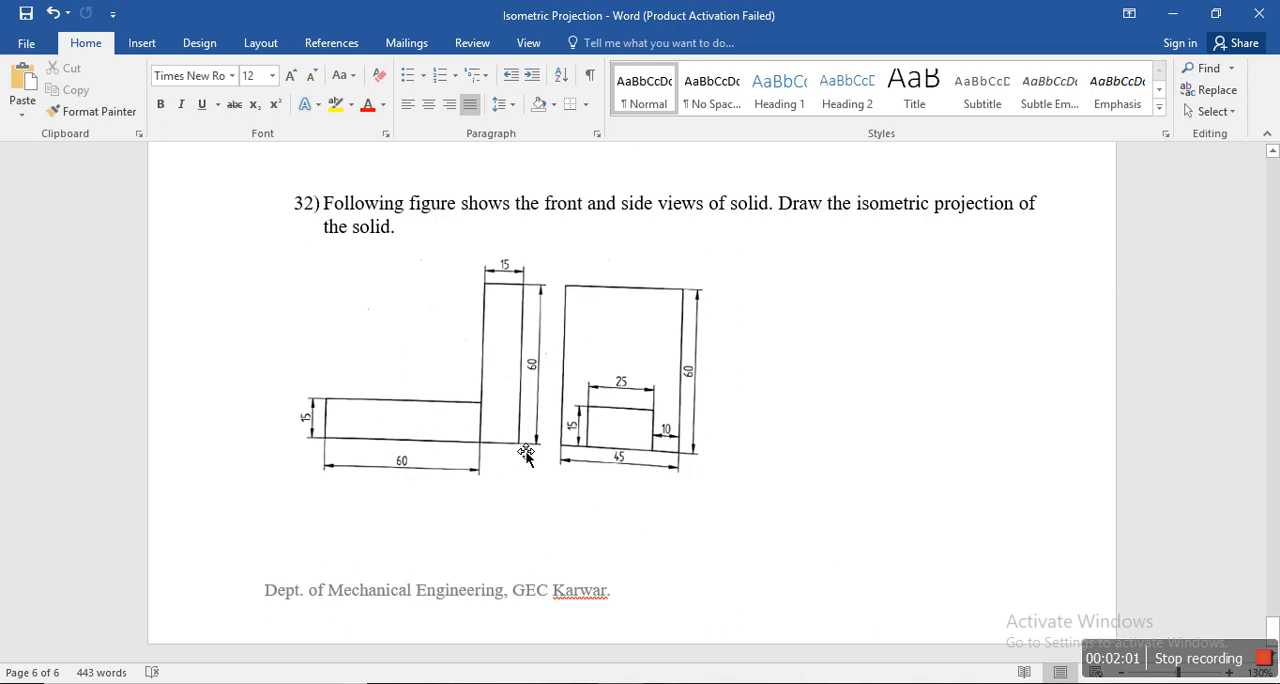
pyautogui.moveTo(675, 460)
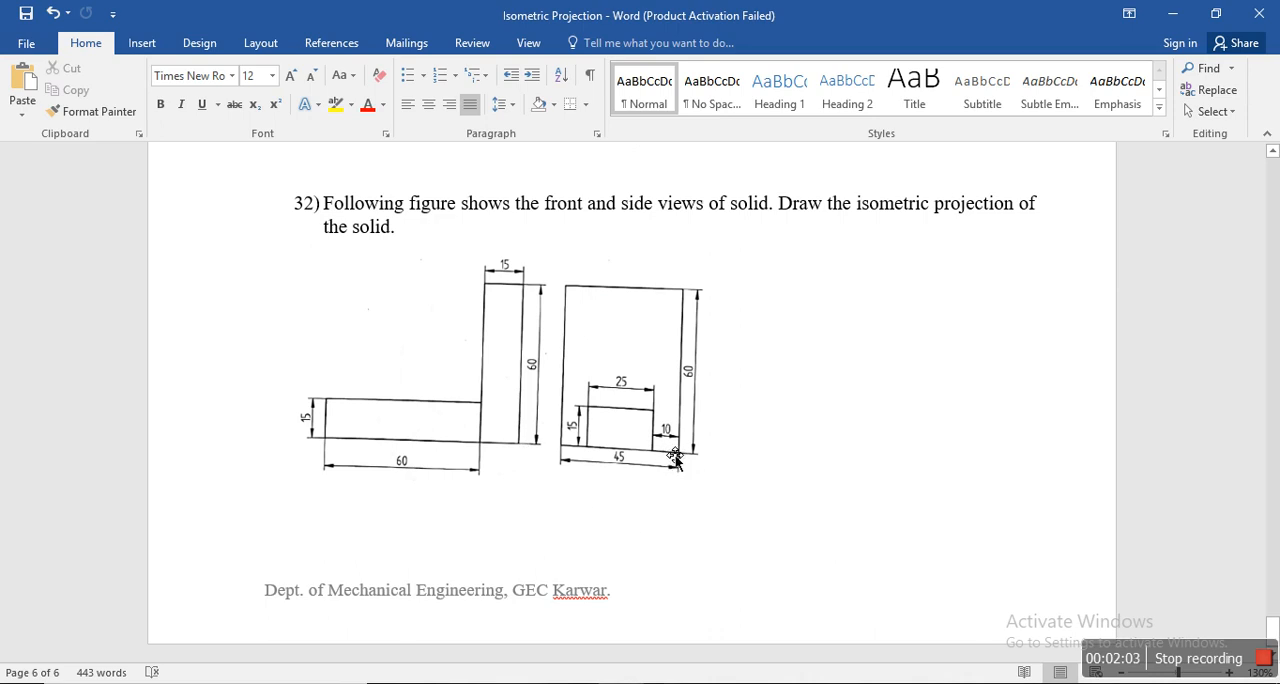
# Check the side view in Word and finish the base block's top face lines.
pyautogui.click(720, 482)
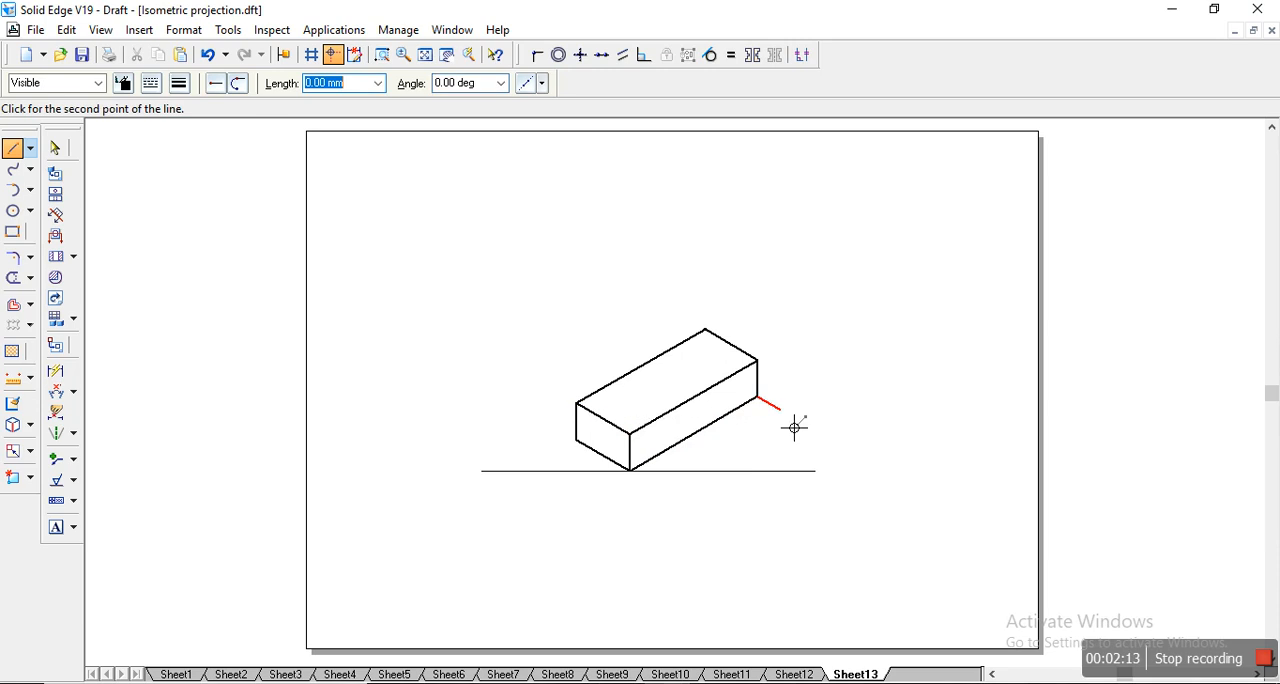
pyautogui.moveTo(810, 367)
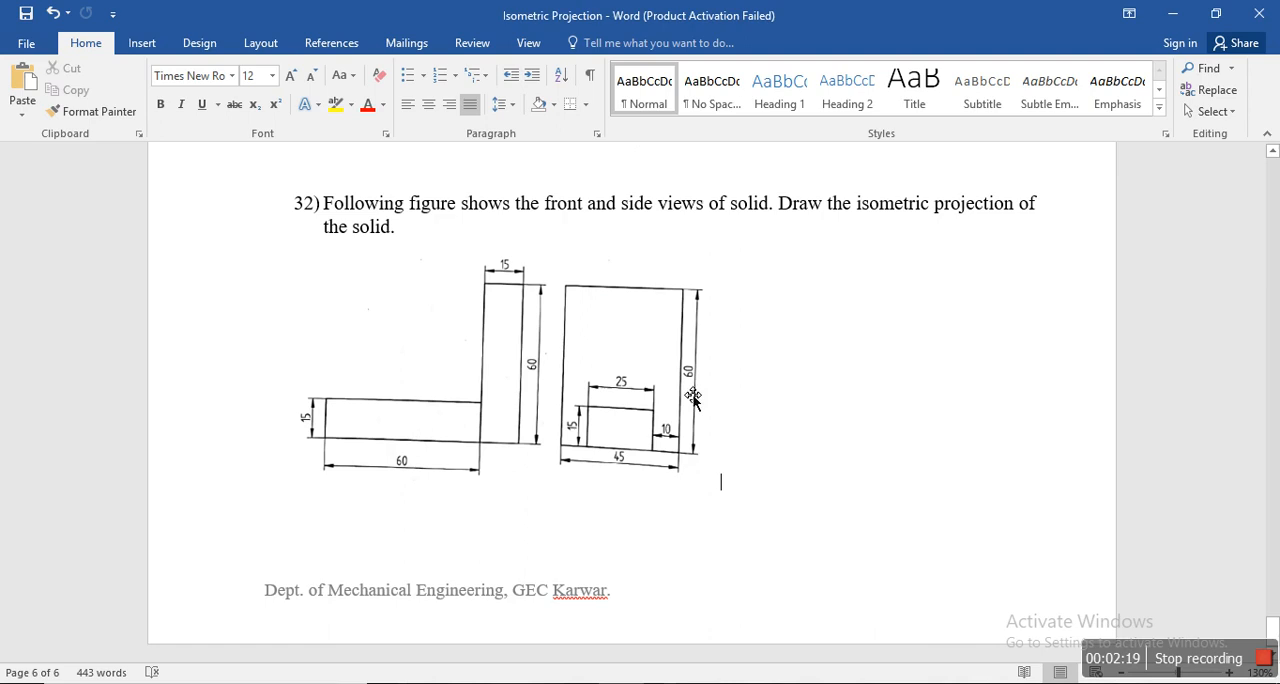
pyautogui.moveTo(718, 378)
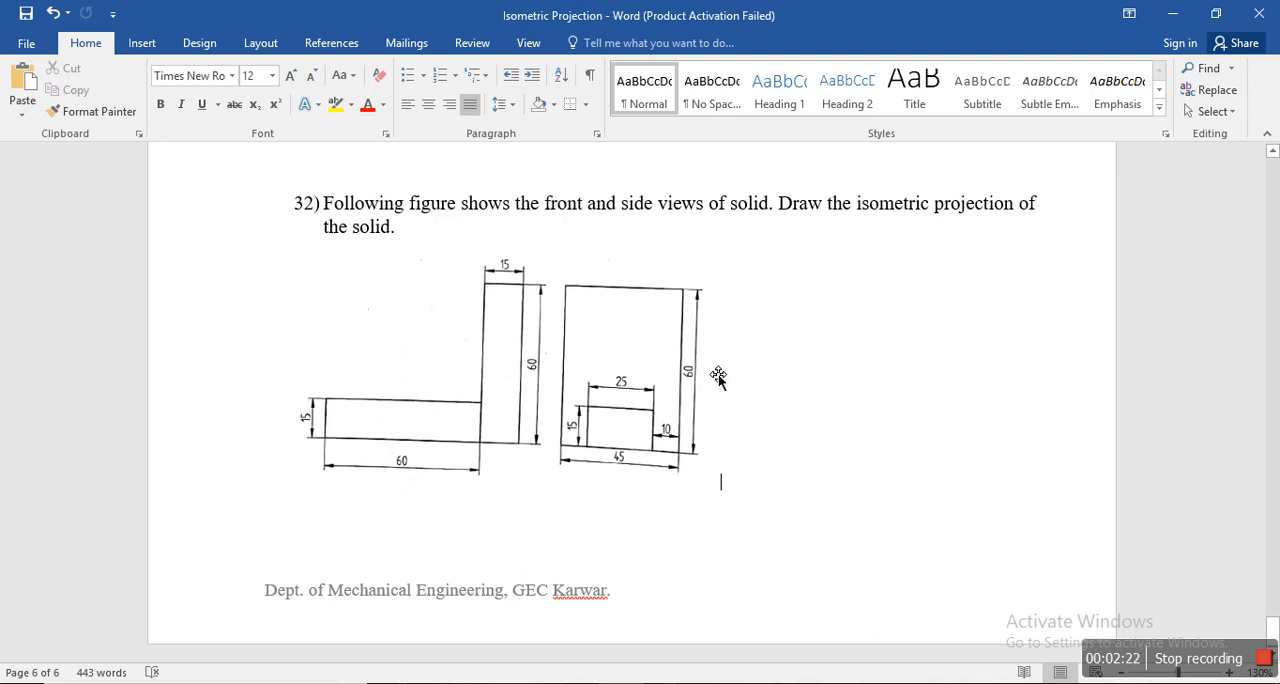
pyautogui.moveTo(513, 302)
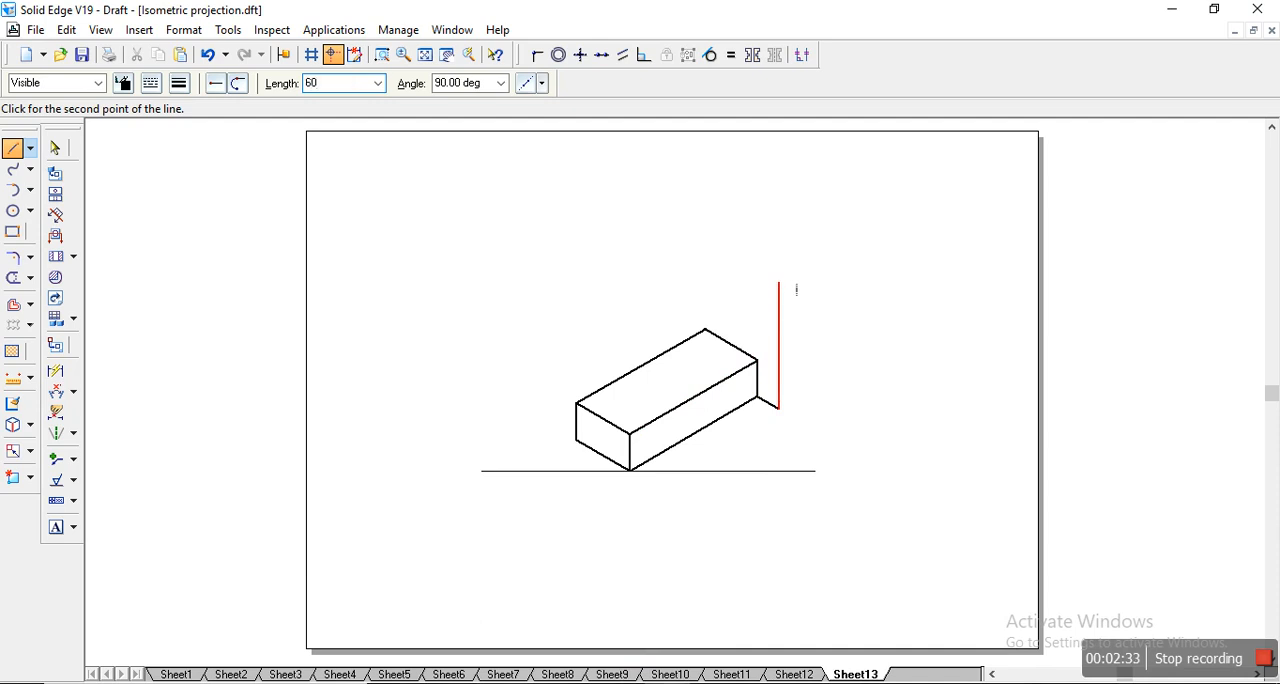
# Outline the upright with a 60-high edge, 15-thick top edge at 30° and 45 rear edge at 150°.
pyautogui.click(868, 278)
pyautogui.write('15')
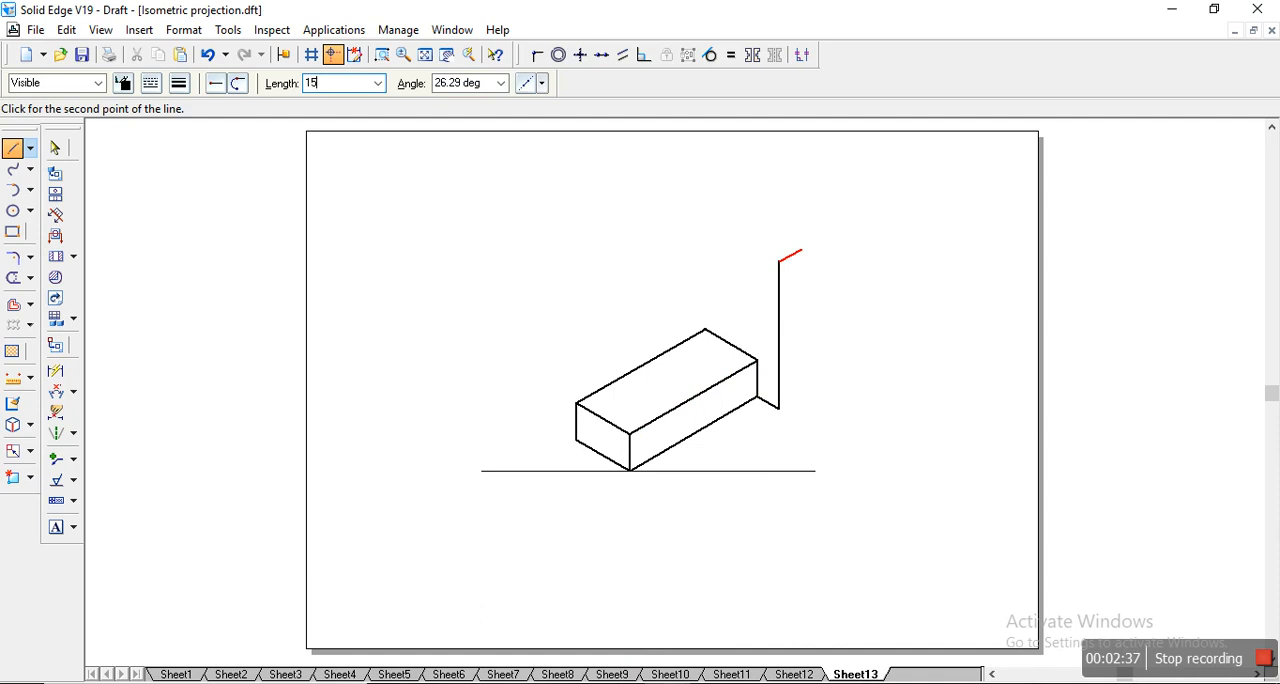
pyautogui.click(810, 244)
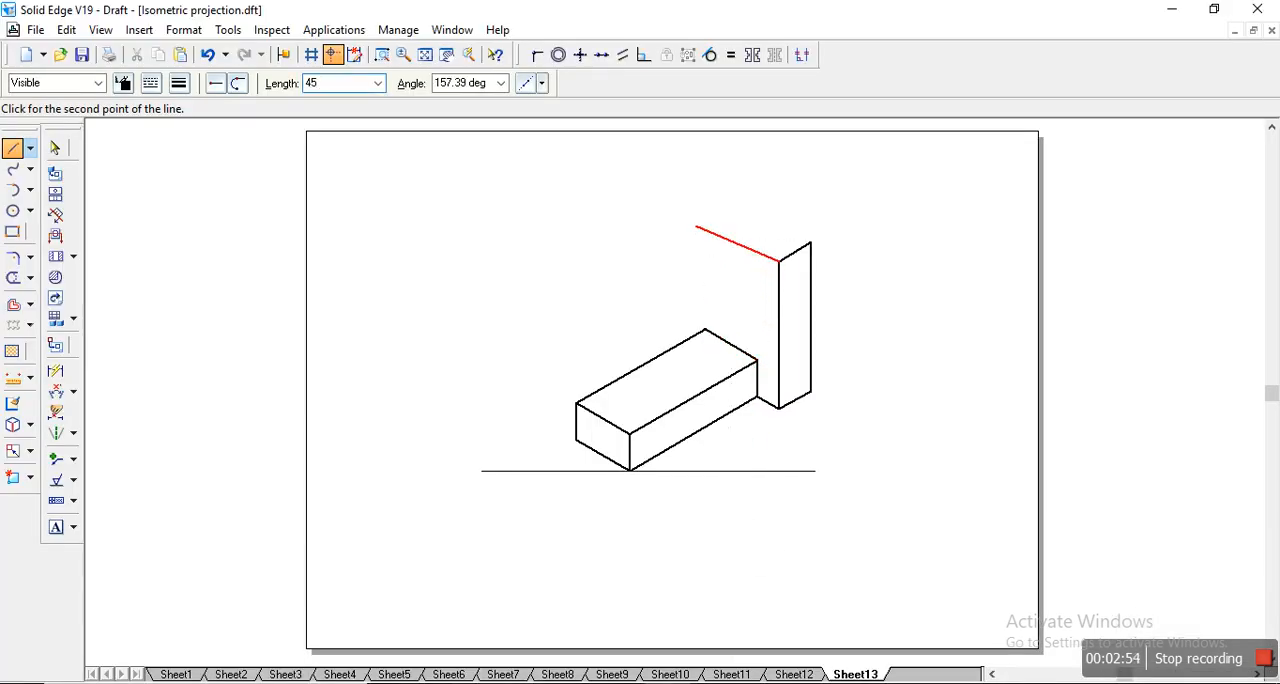
pyautogui.moveTo(730, 243)
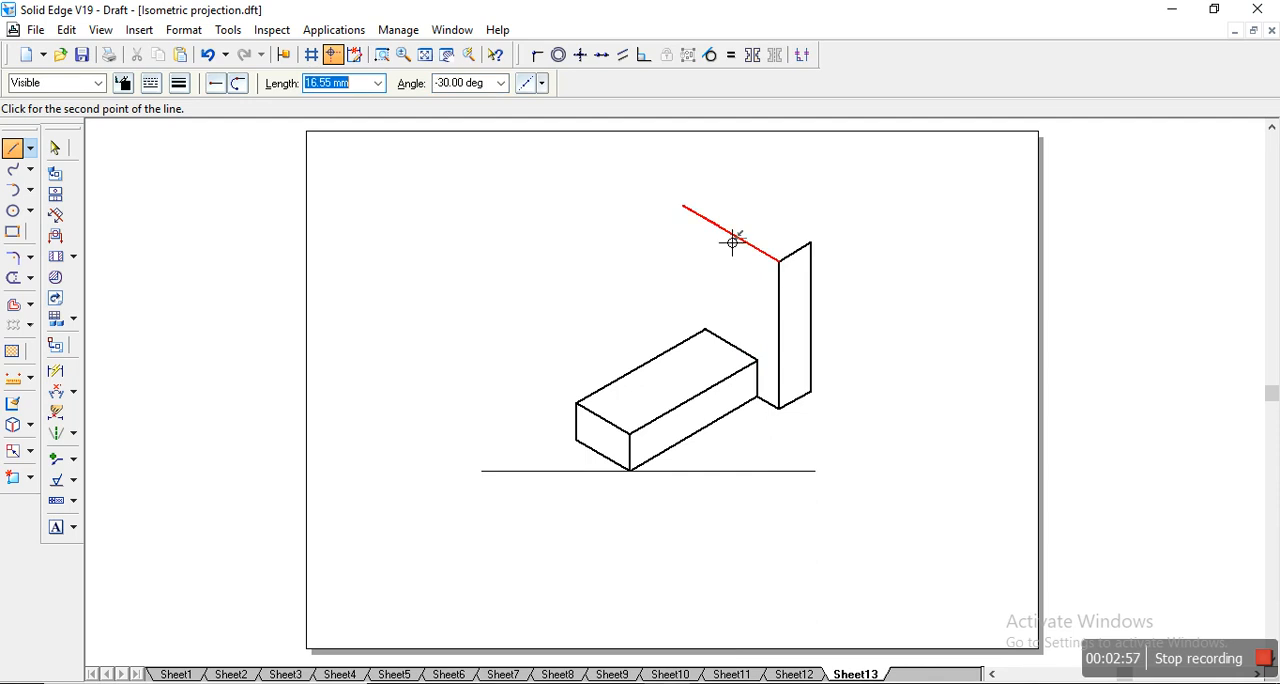
pyautogui.moveTo(718, 200)
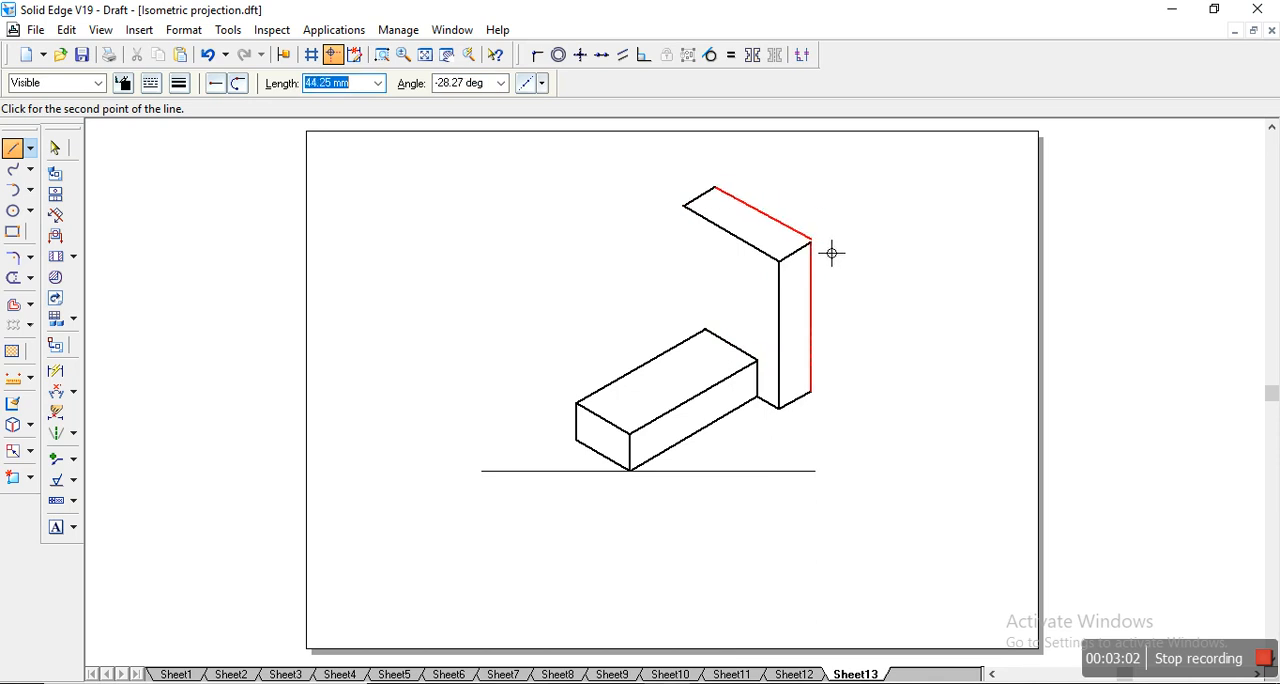
pyautogui.click(697, 220)
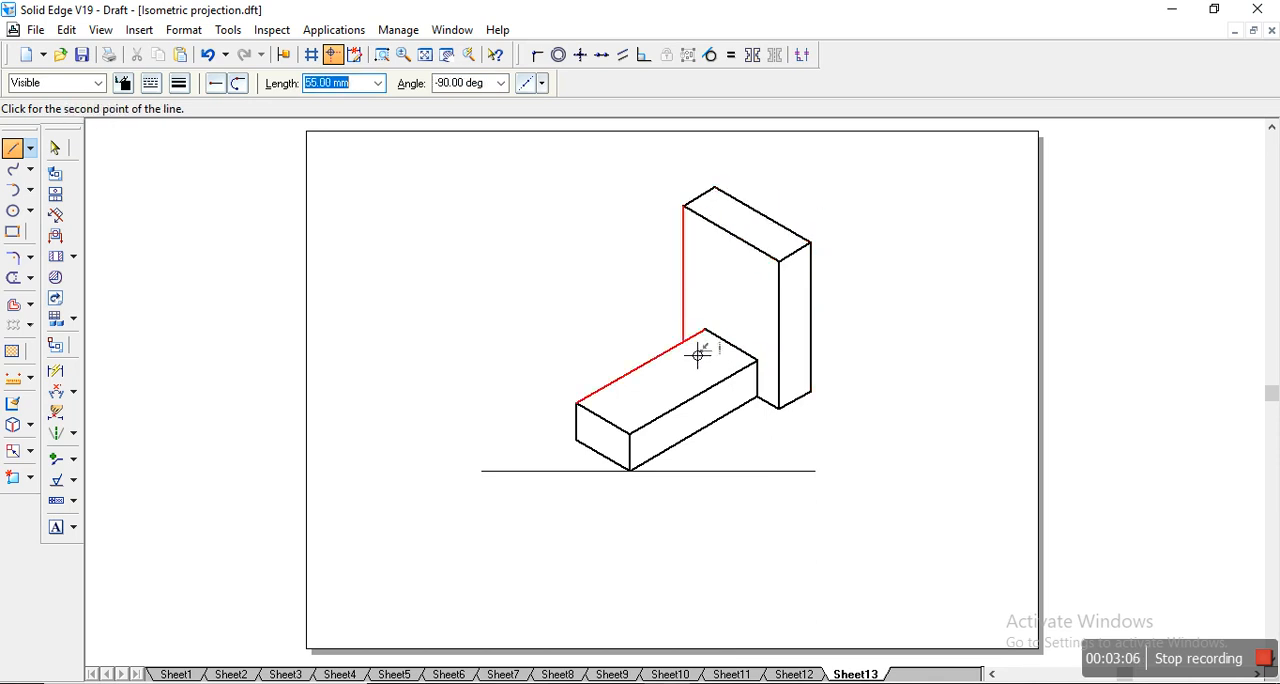
# Close the upright onto the base, dimension both 30° base angles and scale everything by 0.816.
pyautogui.click(698, 356)
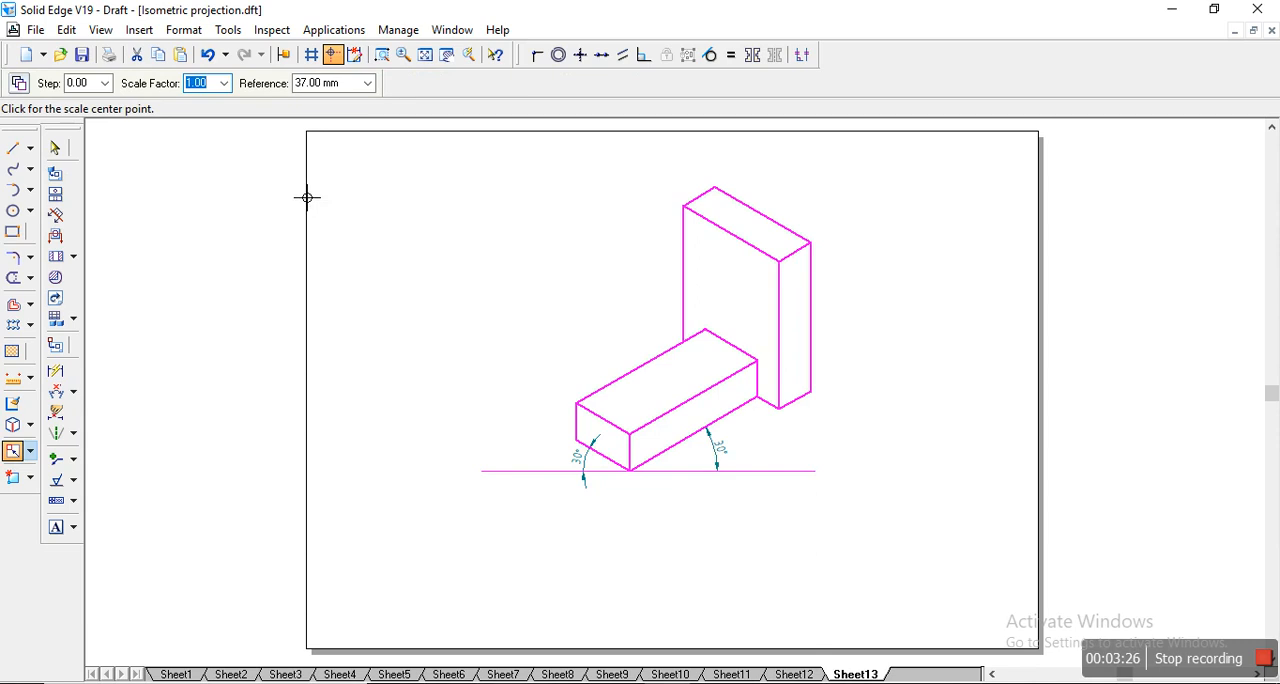
pyautogui.write('0.816')
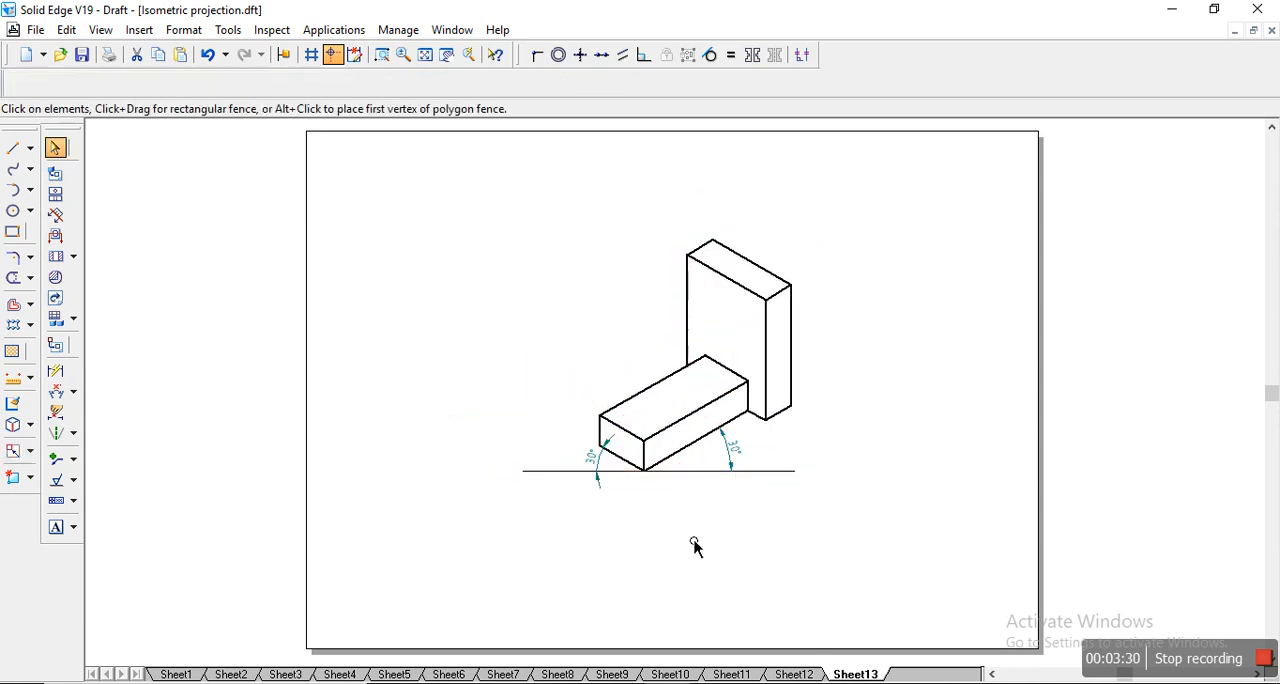
# Deselect the scaled drawing and save the drawing file.
pyautogui.click(82, 55)
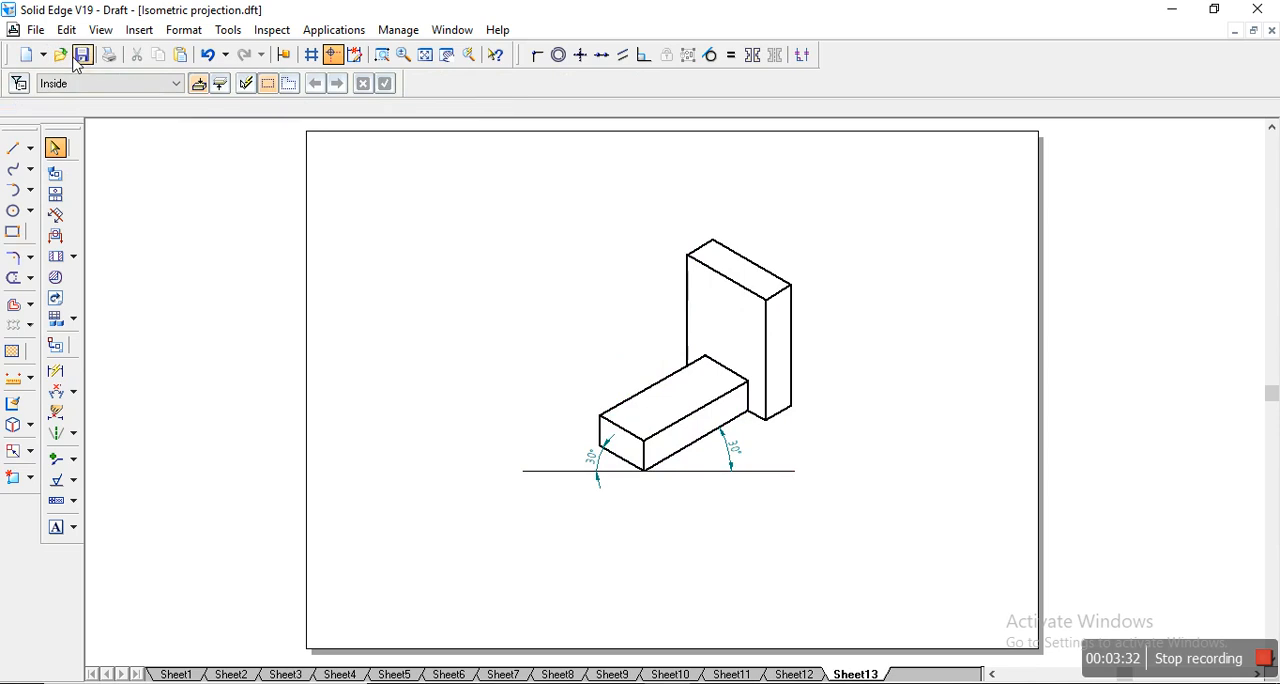
pyautogui.click(82, 54)
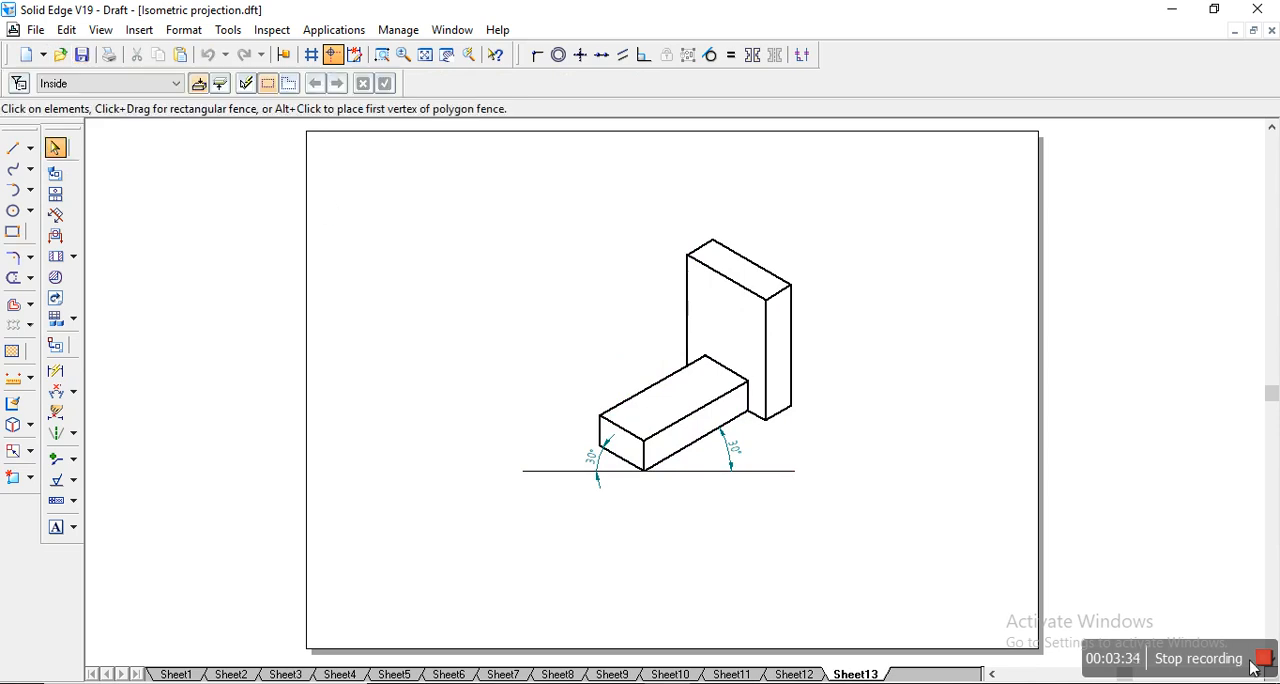